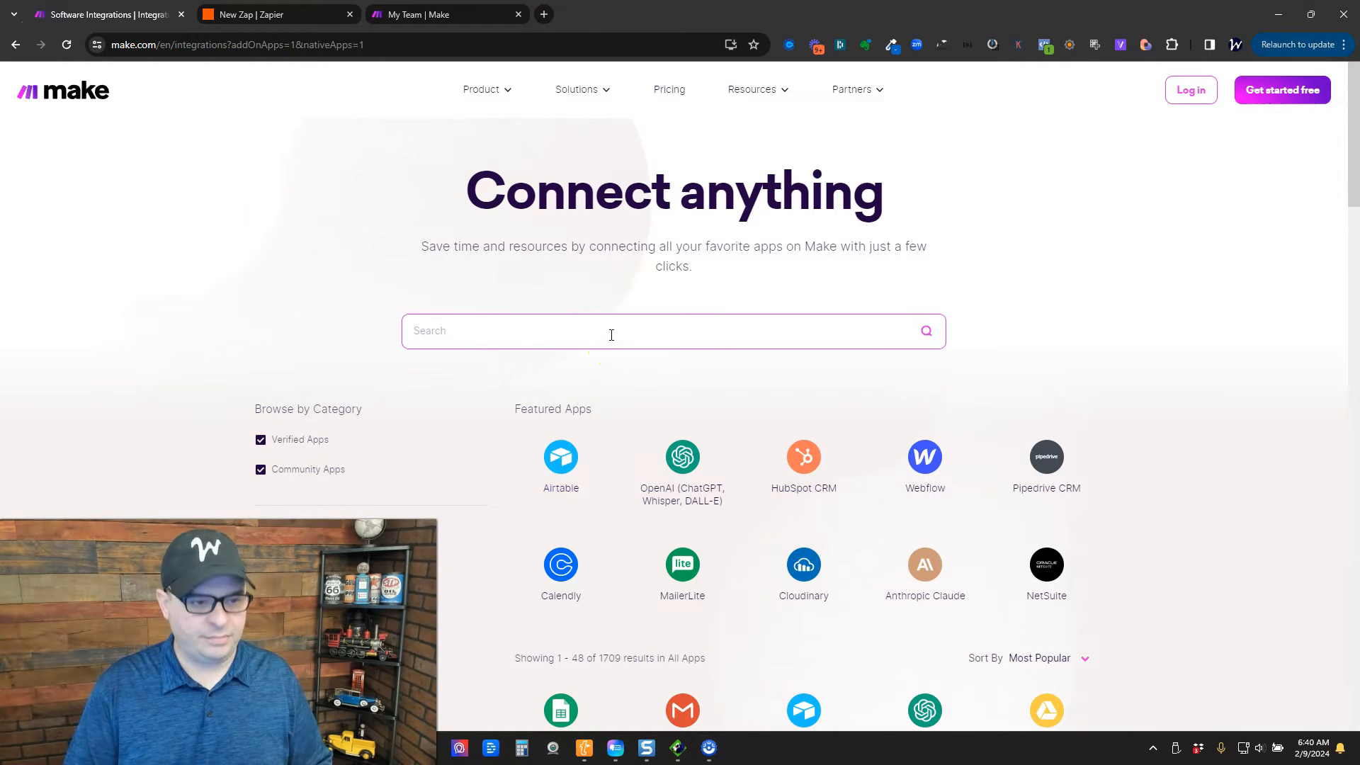
Search Make's integrations directory for 'youtube'
{"action": "type", "text": "youtube"}
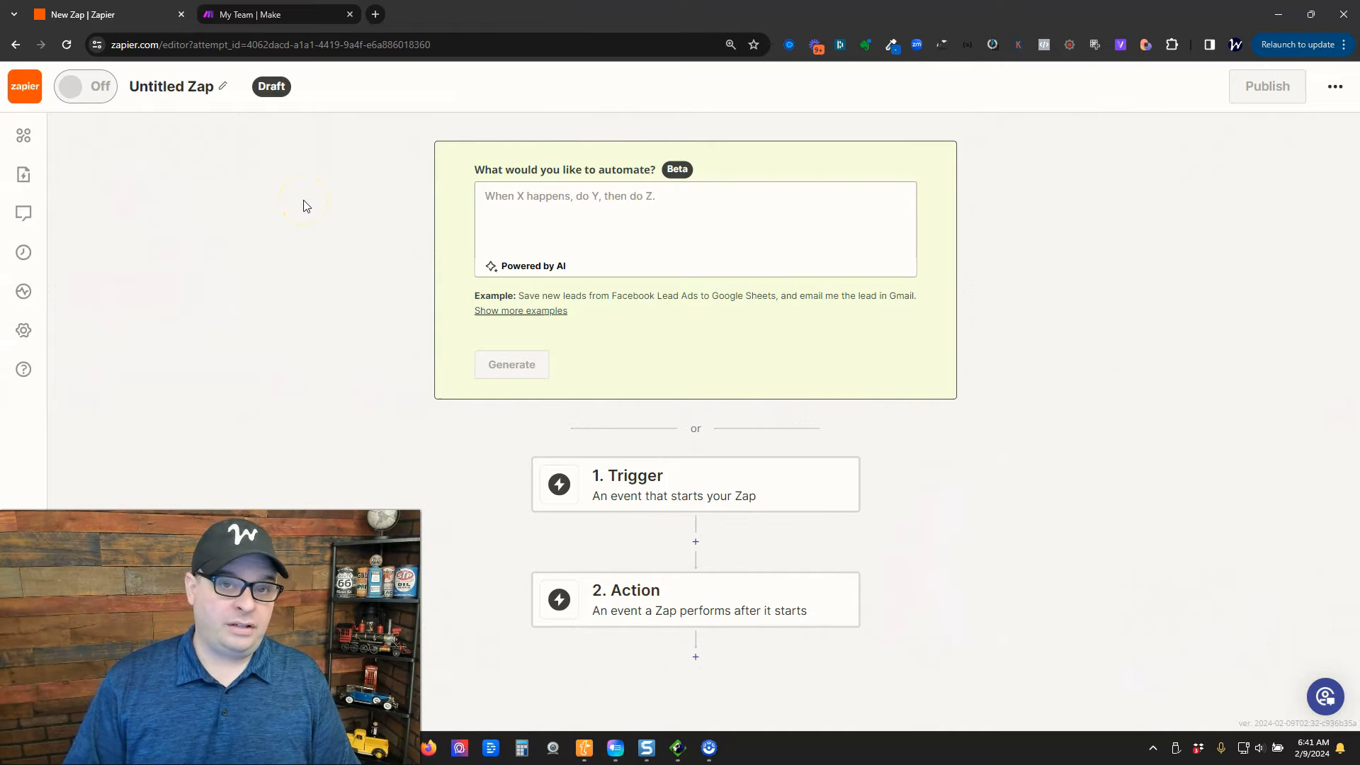
Describe 'Create a zap that watches a youtube channel for a new video and sends that data to a webhook', generate it, and try the suggestion
{"action": "left_click", "coordinate": [574, 216]}
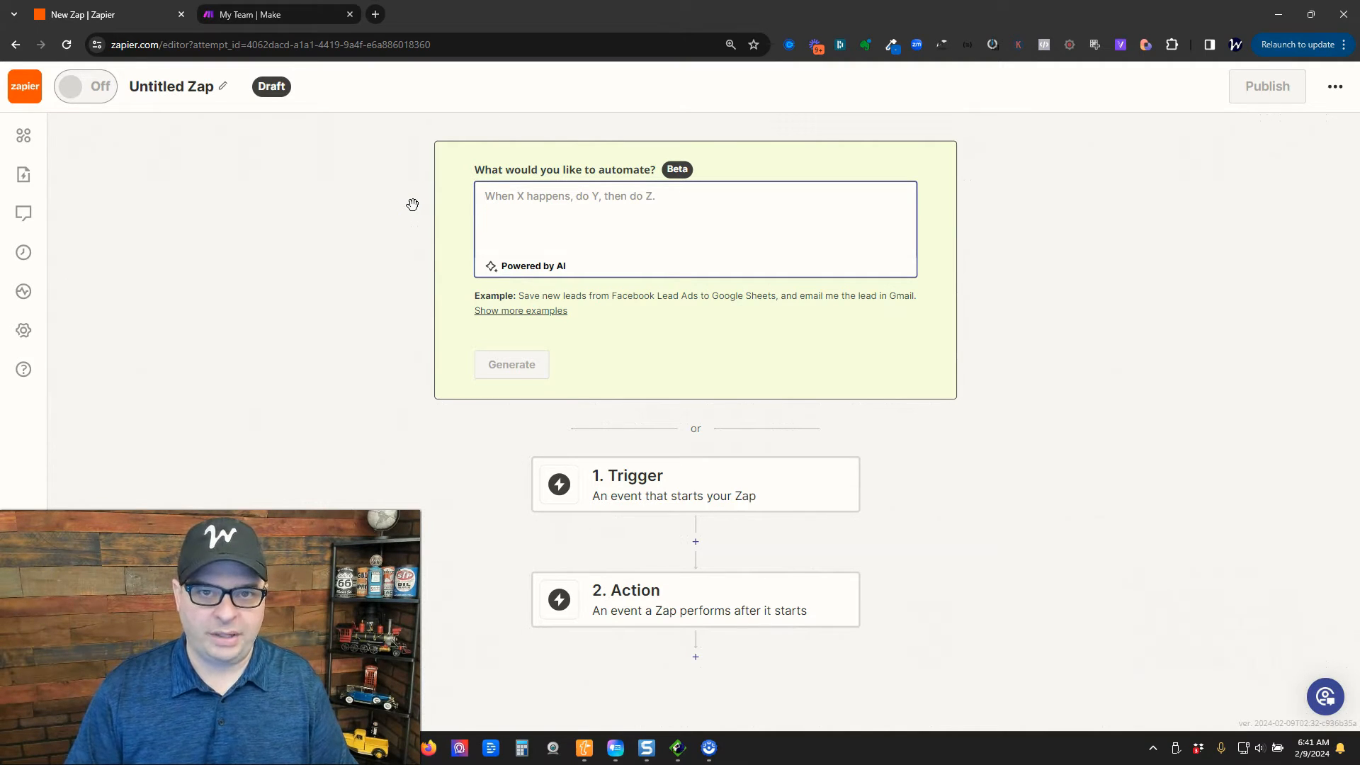
{"action": "type", "text": "Create a zap that watches a youtube channel"}
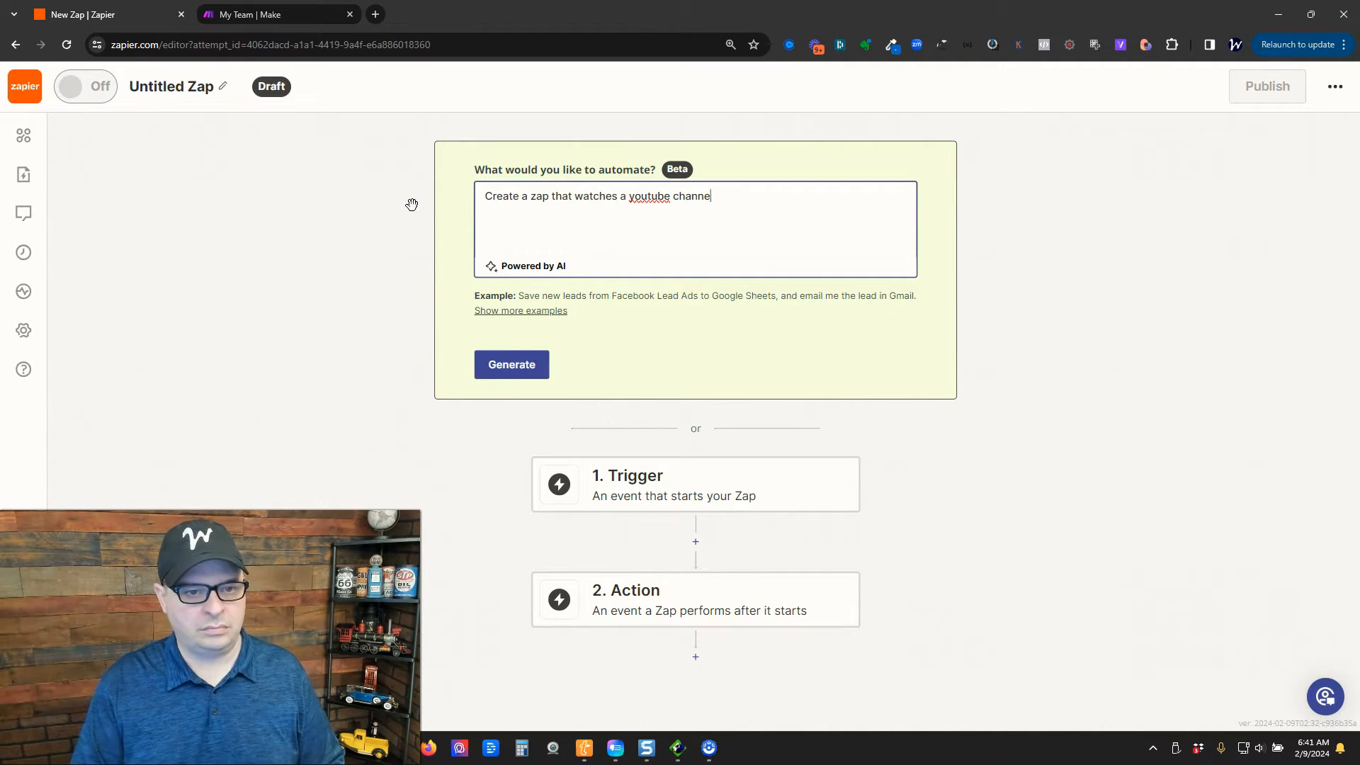
{"action": "type", "text": "for a new video and sends that data to a webhook."}
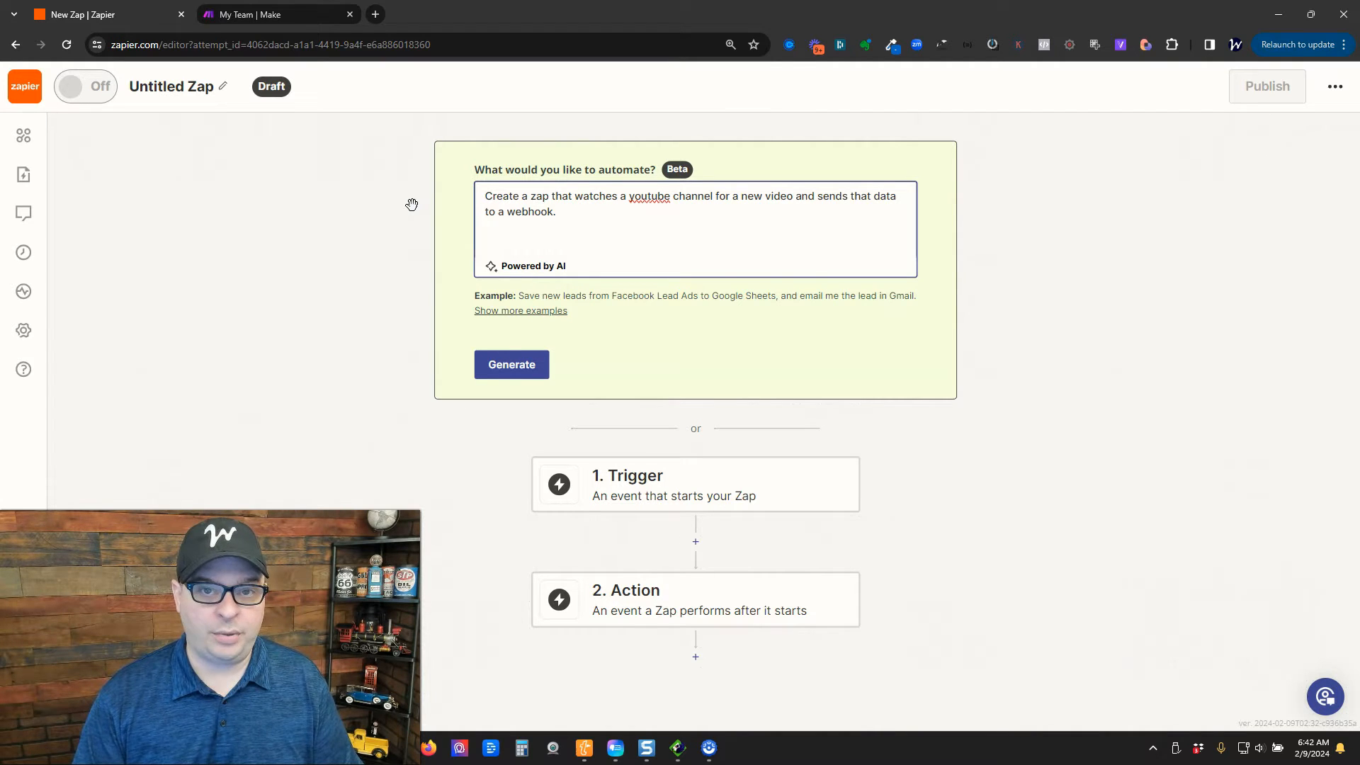
{"action": "left_click", "coordinate": [512, 364]}
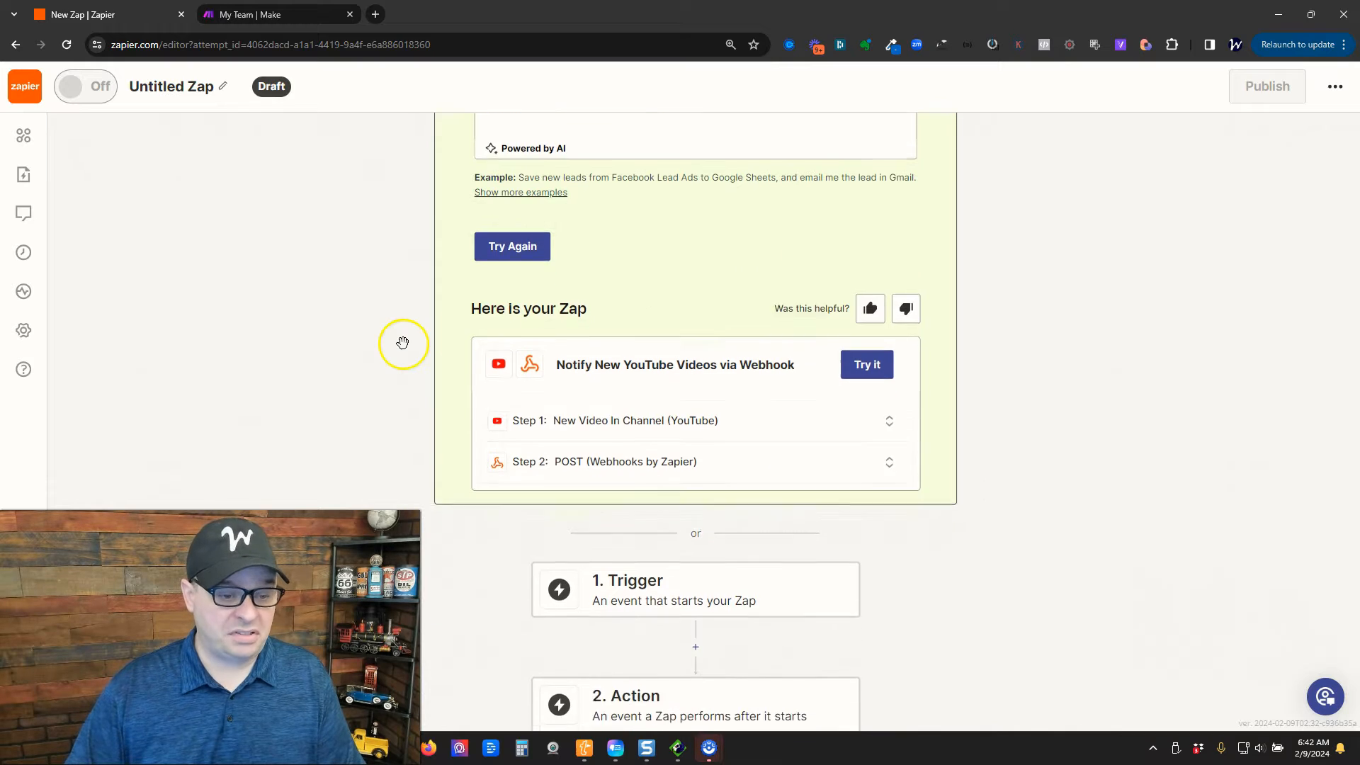
{"action": "scroll", "scroll_direction": "down", "scroll_amount": 3}
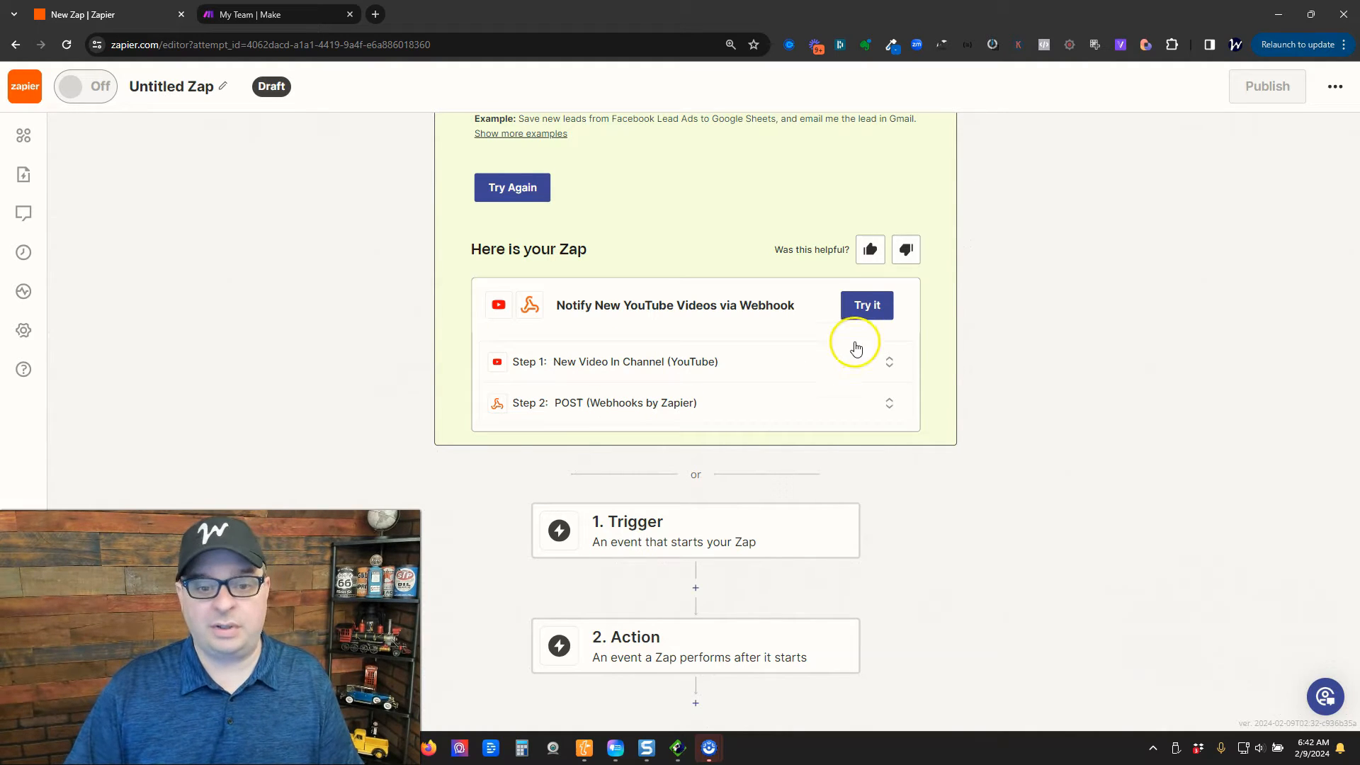
{"action": "left_click", "coordinate": [867, 305]}
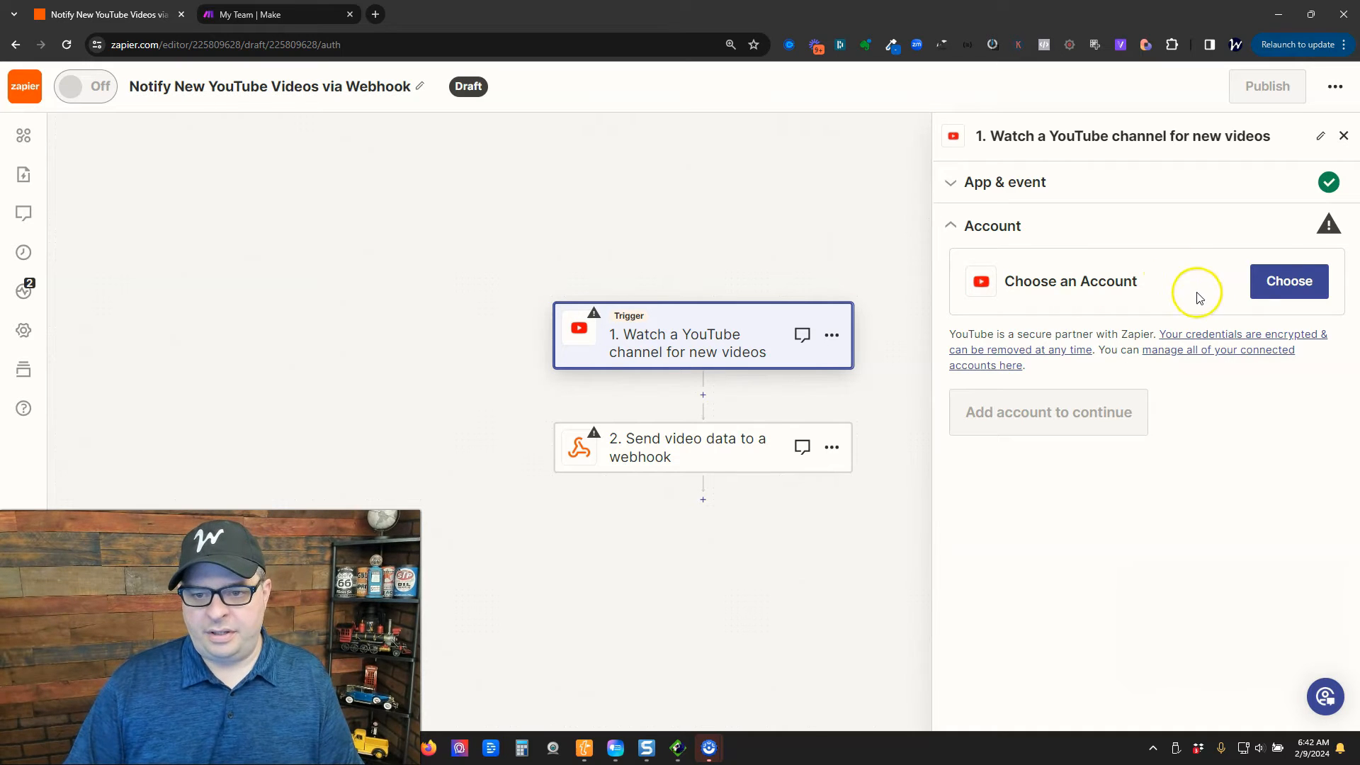
Connect the YouTube account to the trigger and start a new browser tab for the channel-ID search
{"action": "left_click", "coordinate": [1289, 282]}
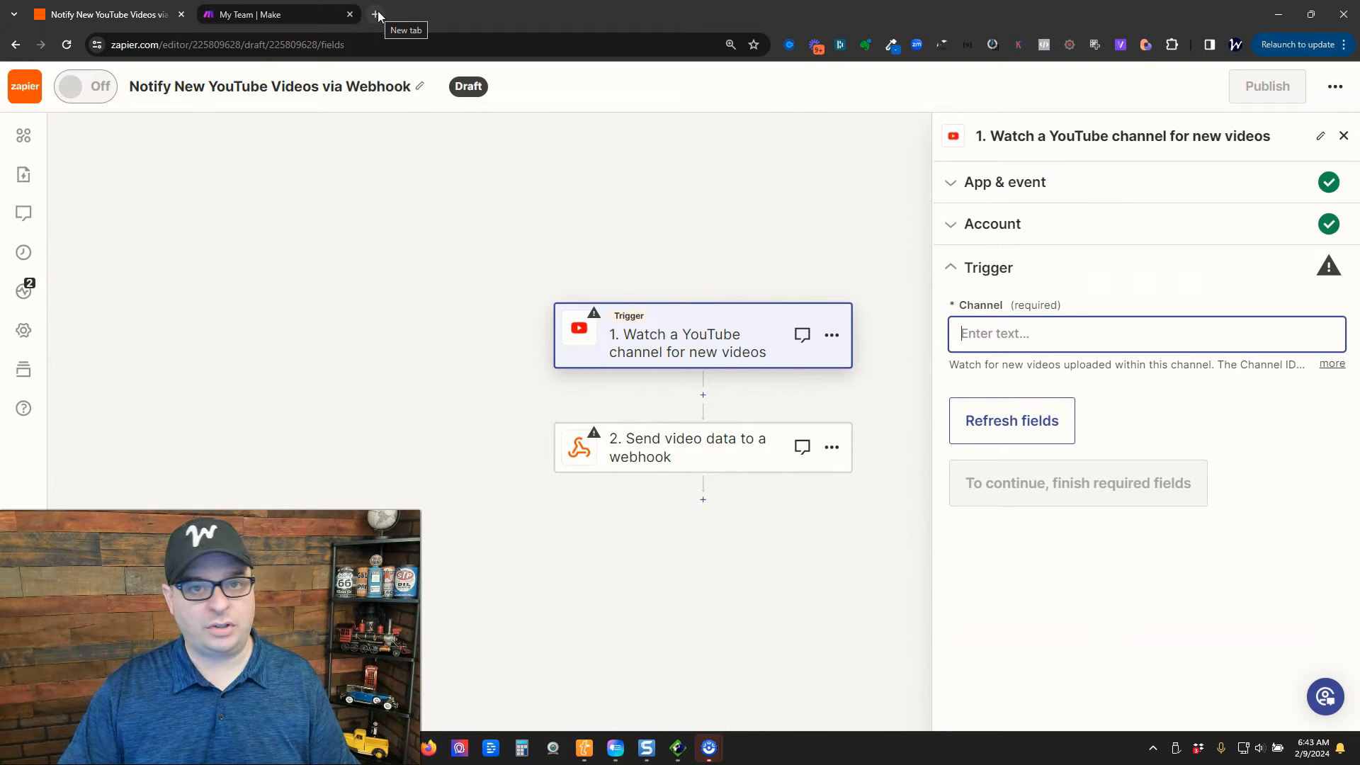
{"action": "left_click", "coordinate": [374, 14]}
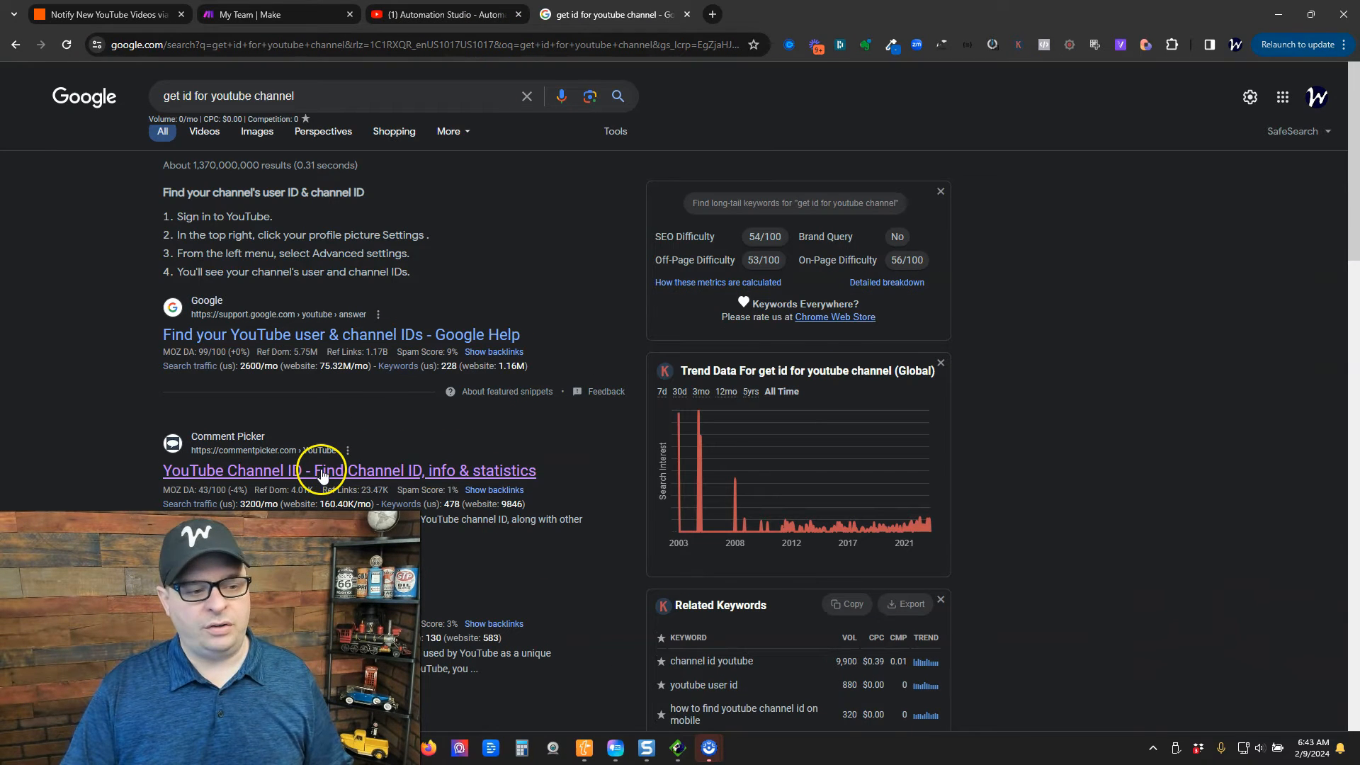
{"action": "left_click", "coordinate": [322, 471]}
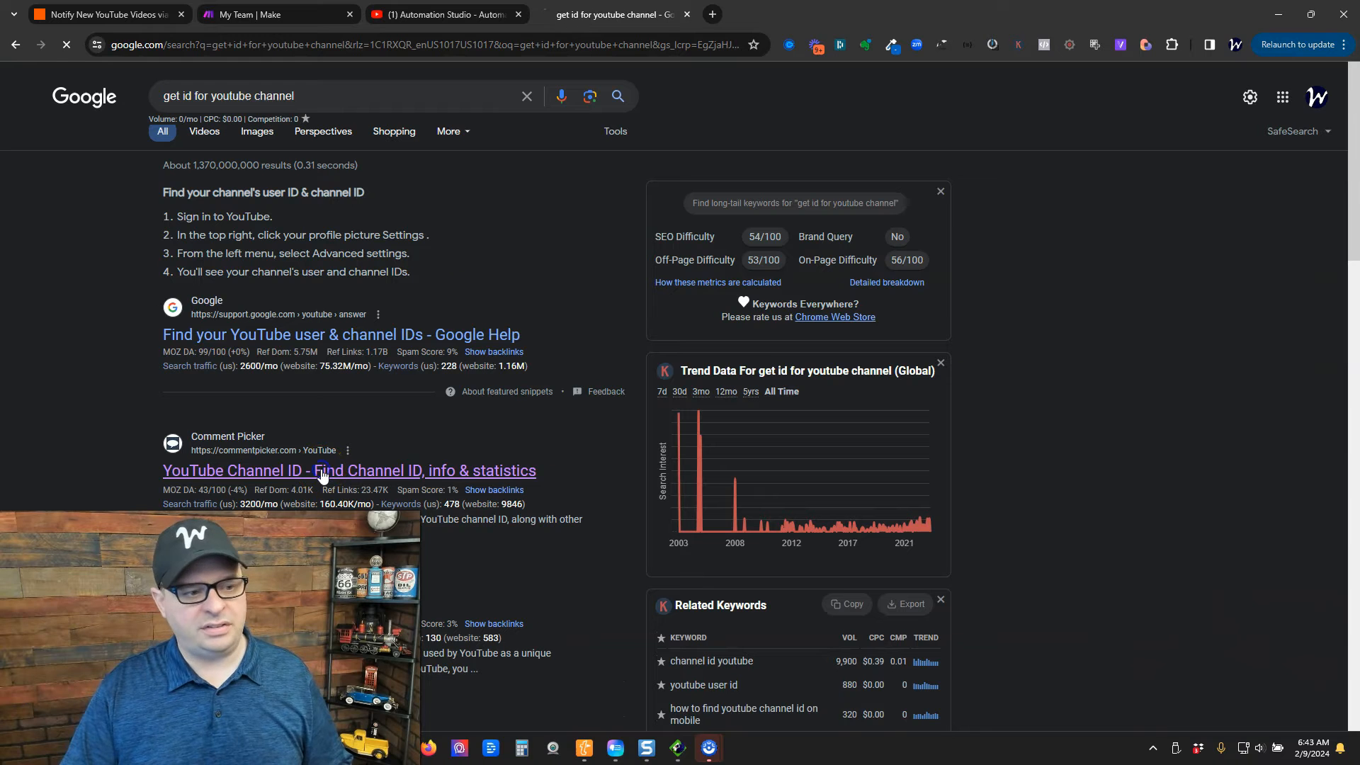
{"action": "left_click", "coordinate": [323, 470]}
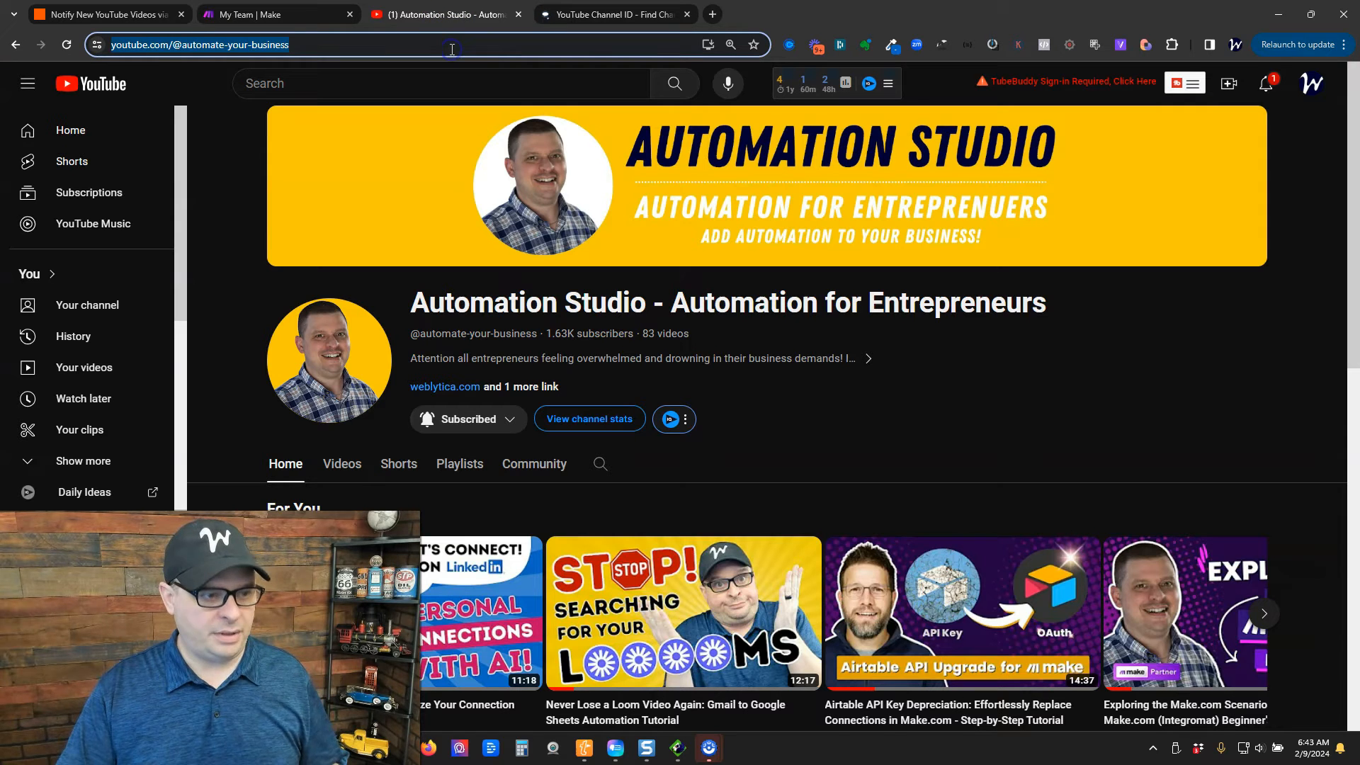
{"action": "left_click", "coordinate": [611, 14]}
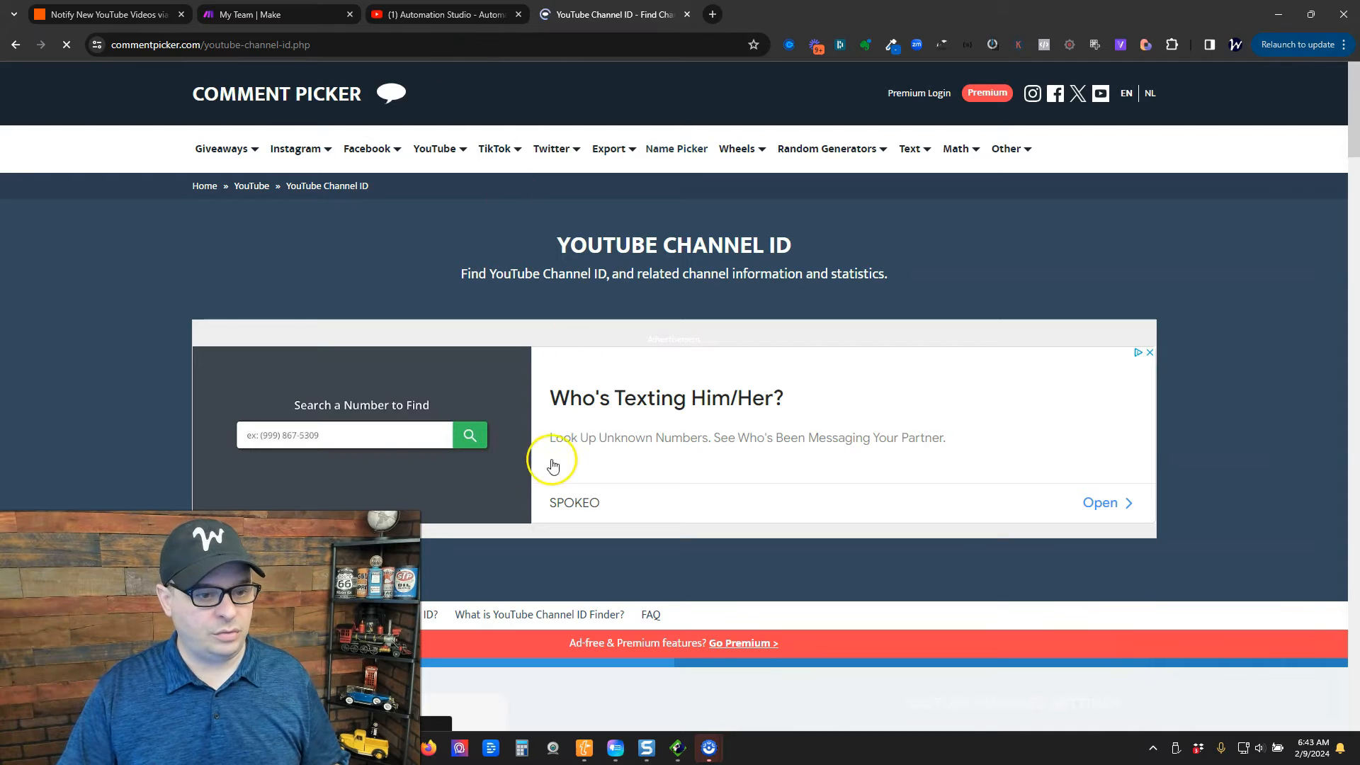
{"action": "scroll", "scroll_direction": "down", "scroll_amount": 3}
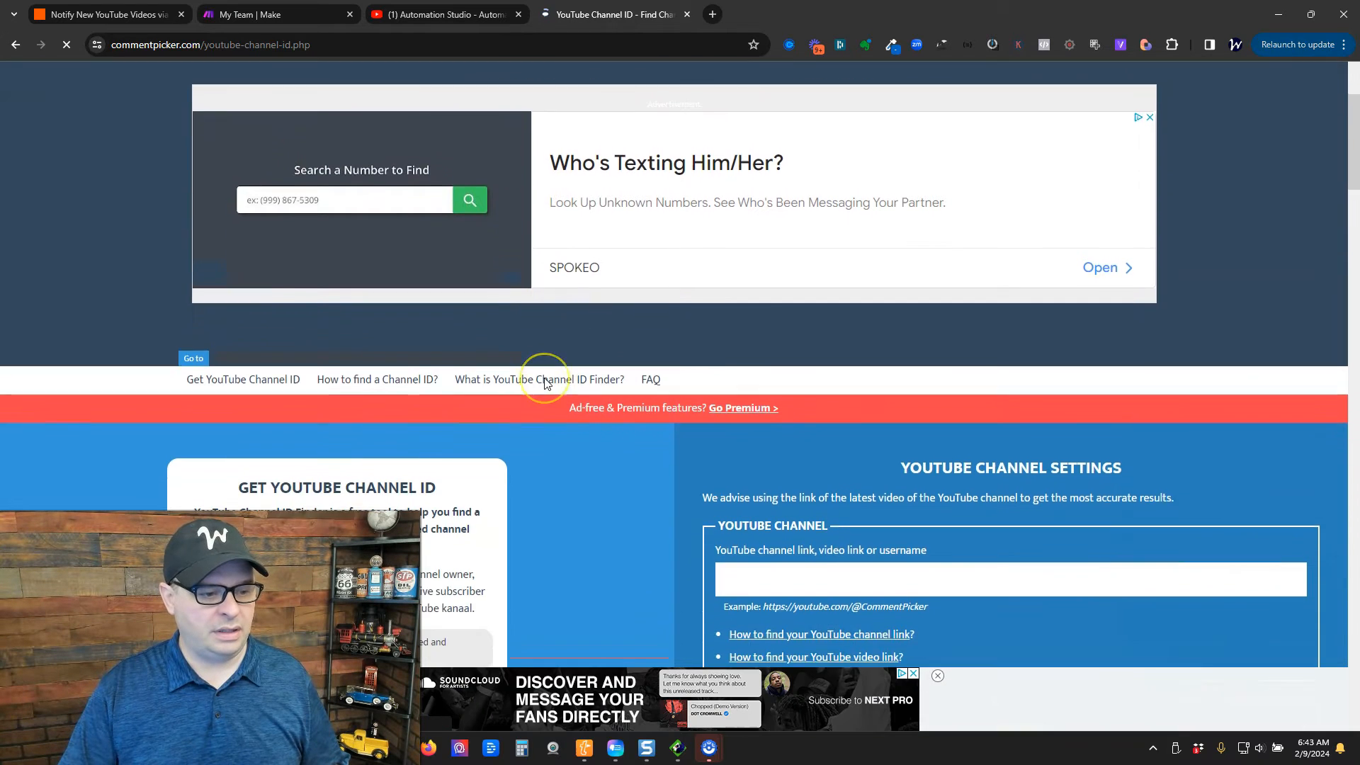
{"action": "scroll", "scroll_direction": "down", "scroll_amount": 3}
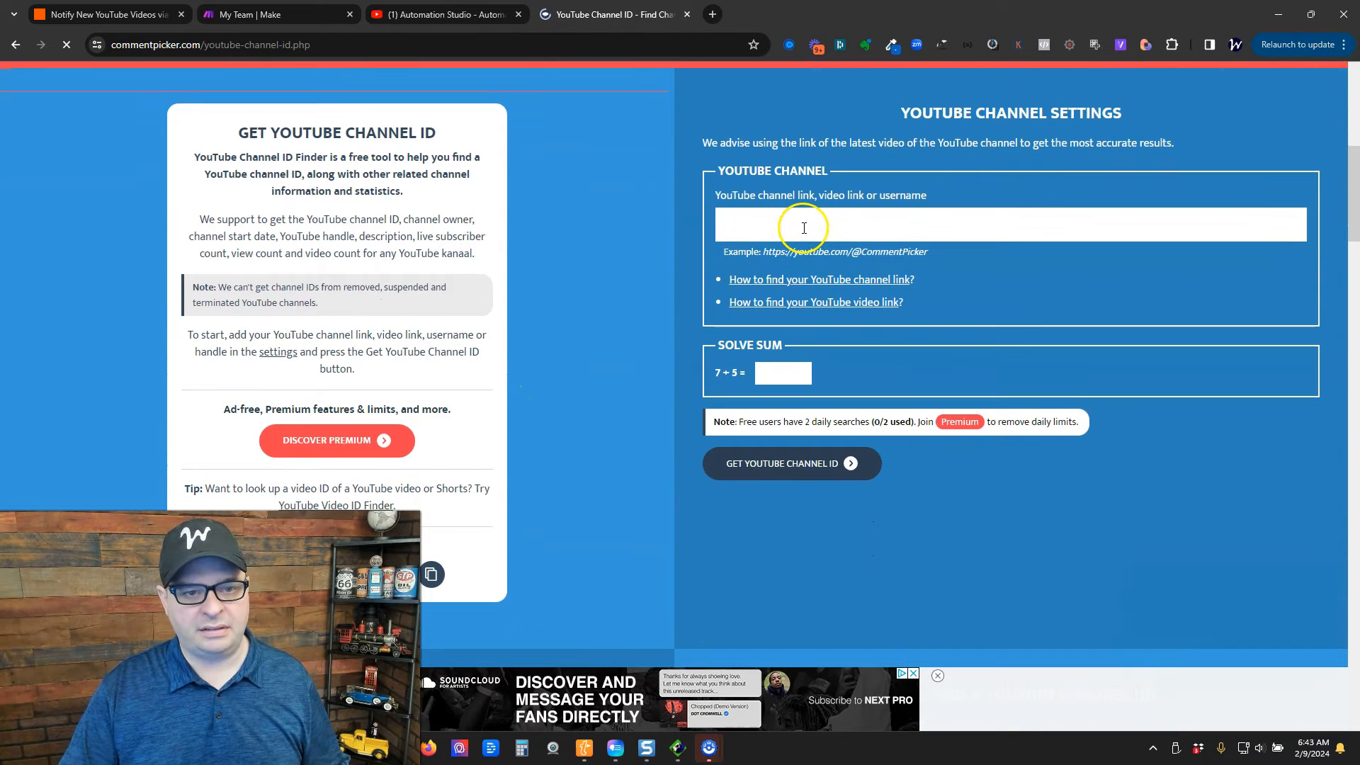
{"action": "type", "text": "https://www.youtube.com/@automate-your-business"}
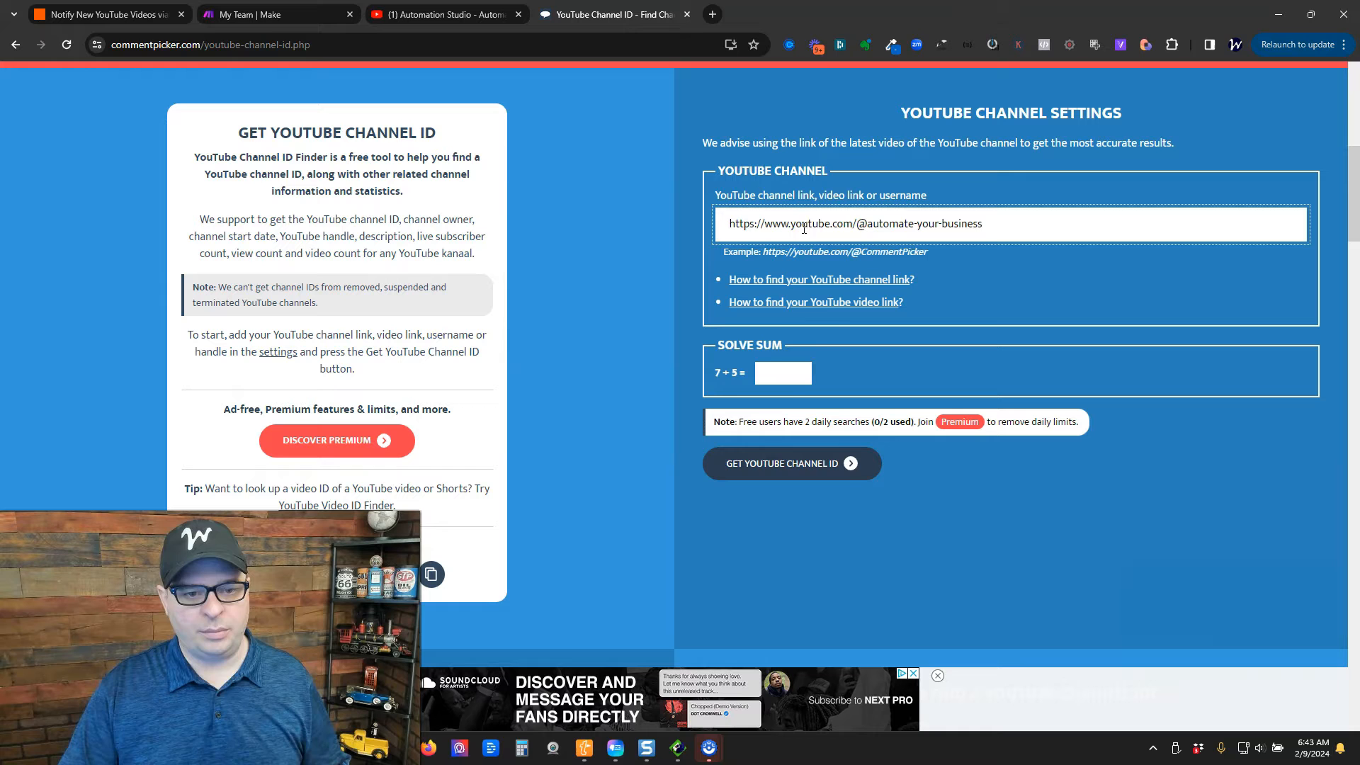
{"action": "type", "text": "15"}
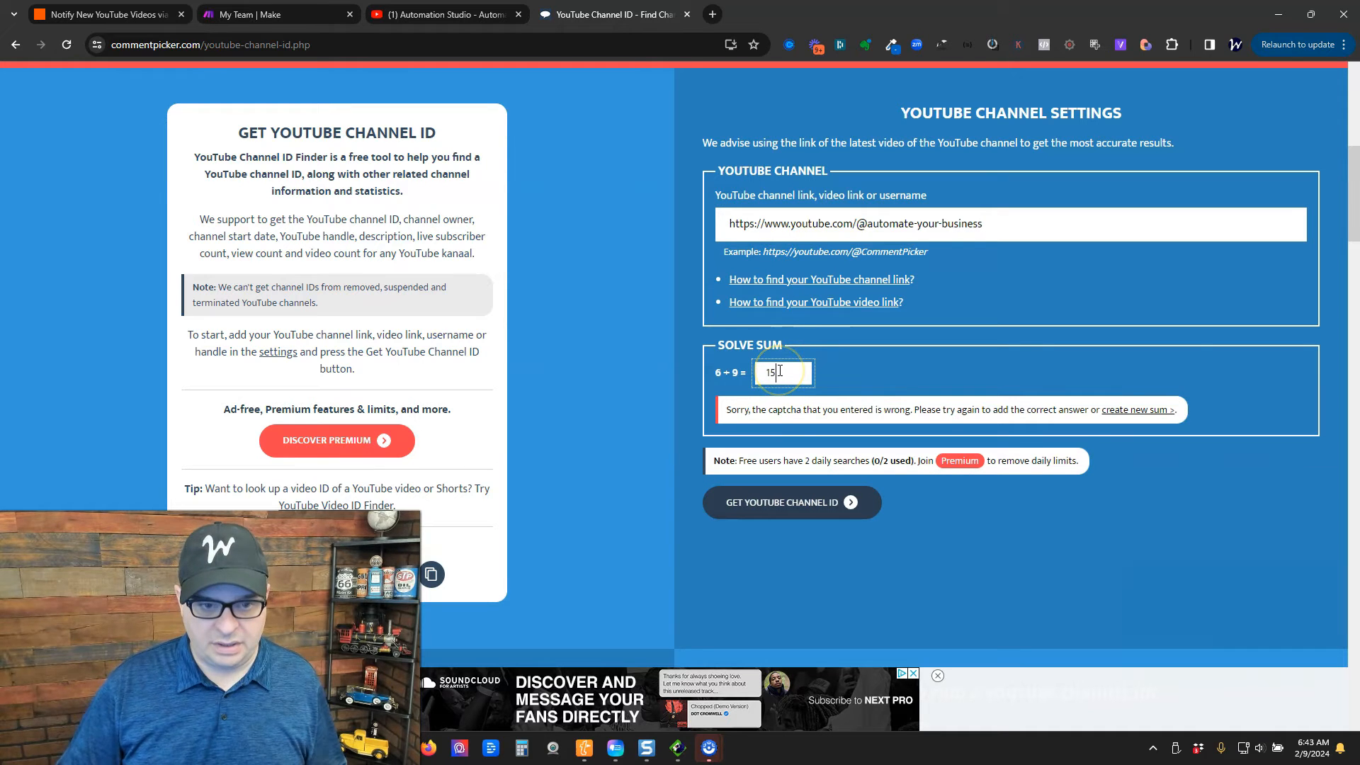
Get the channel ID, copy it, and return to the Zapier trigger
{"action": "left_click", "coordinate": [792, 502]}
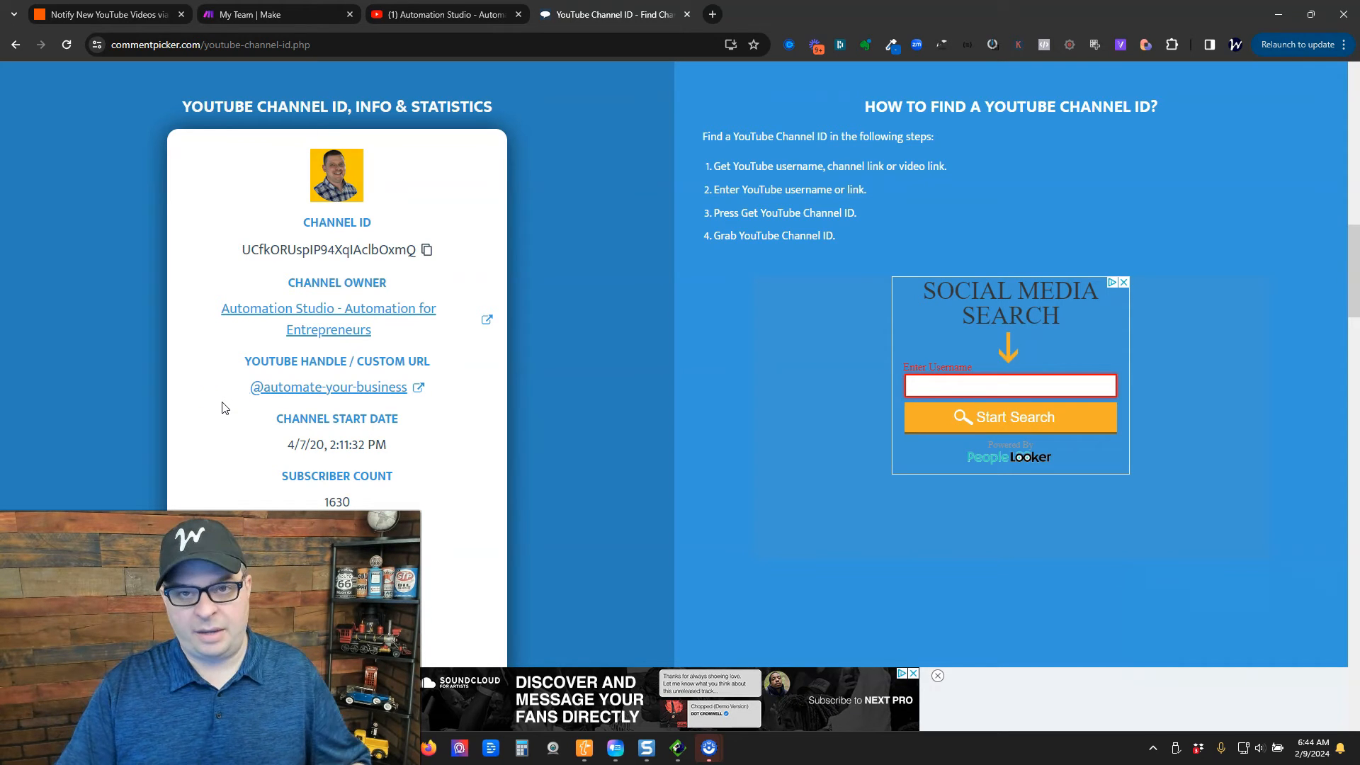
{"action": "left_click", "coordinate": [426, 251]}
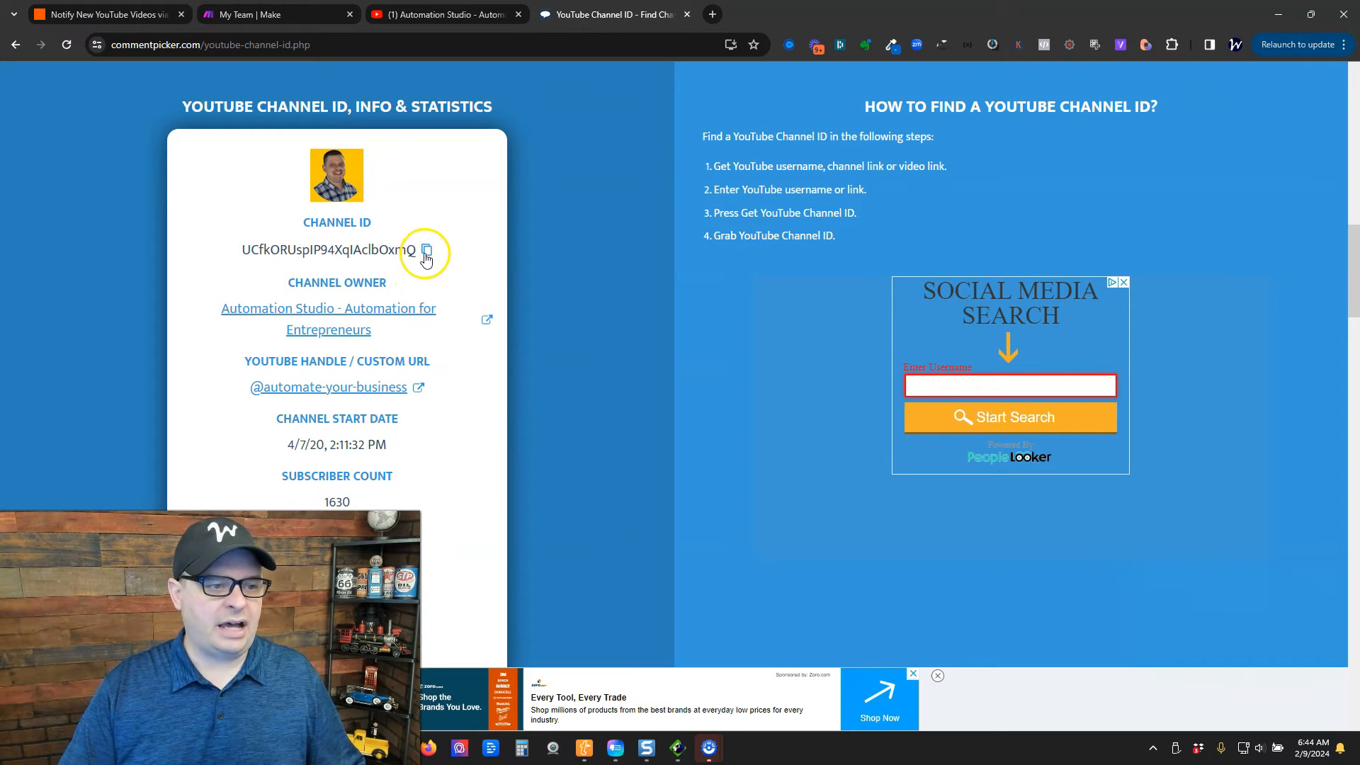
{"action": "left_click", "coordinate": [107, 13]}
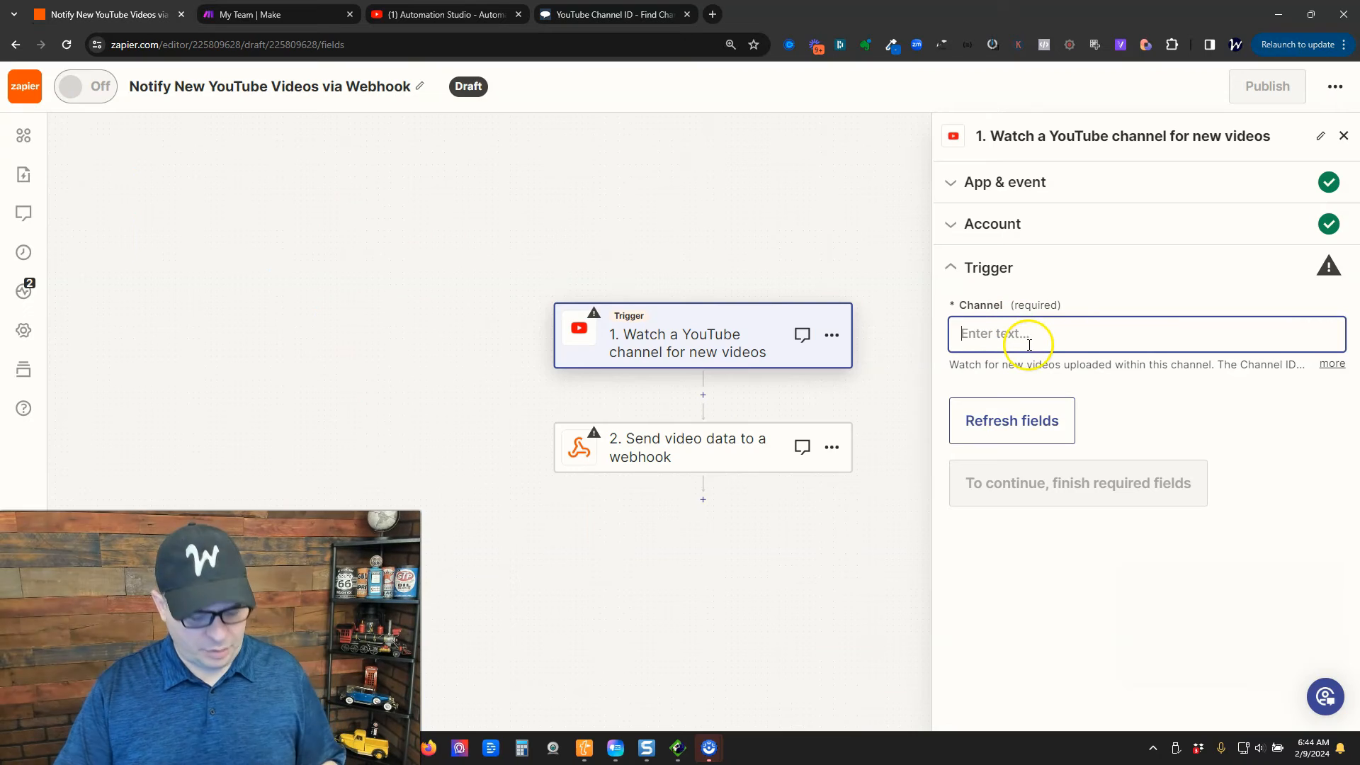
Set the trigger's channel ID to UCfkORUsplP94XqlAclbOxmQ, test it, and continue with the newest video record
{"action": "type", "text": "UCfkORUsplP94XqlAclbOxmQ"}
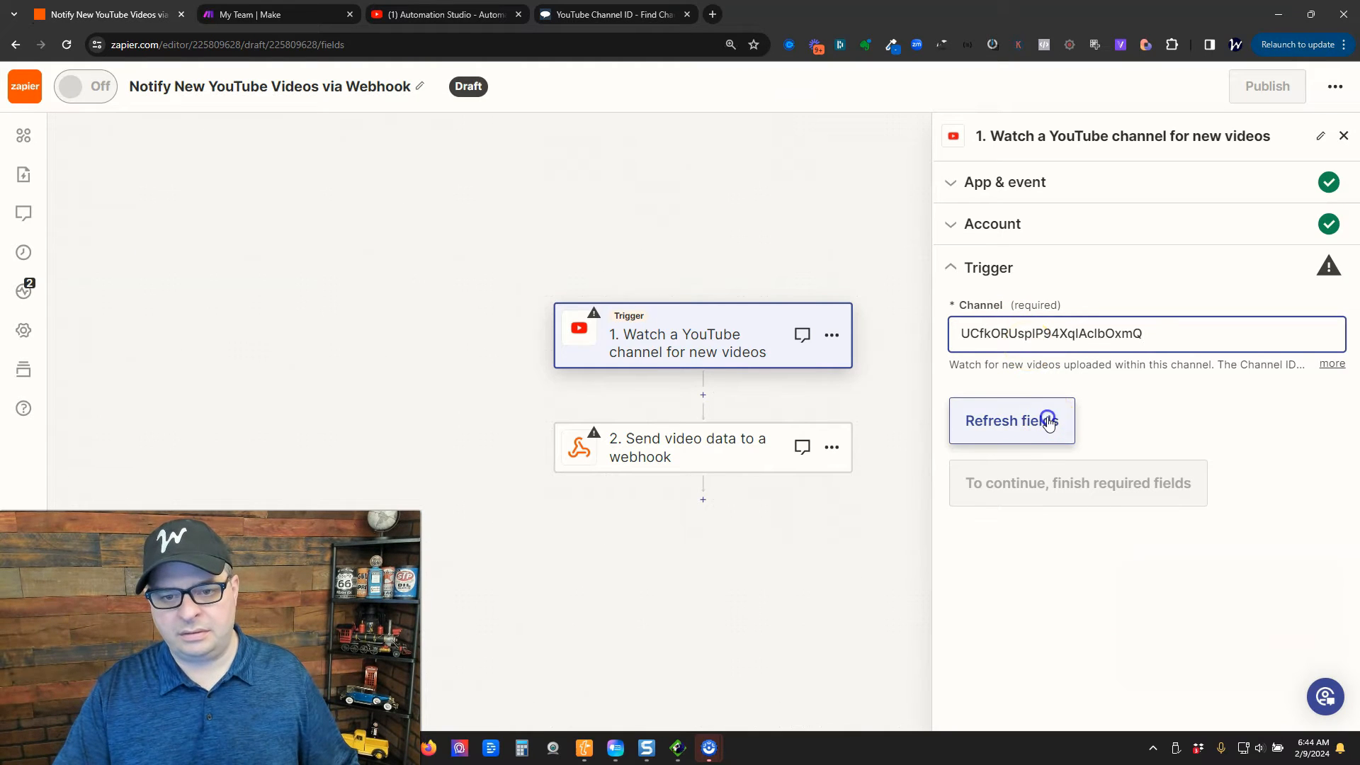
{"action": "left_click", "coordinate": [1042, 421]}
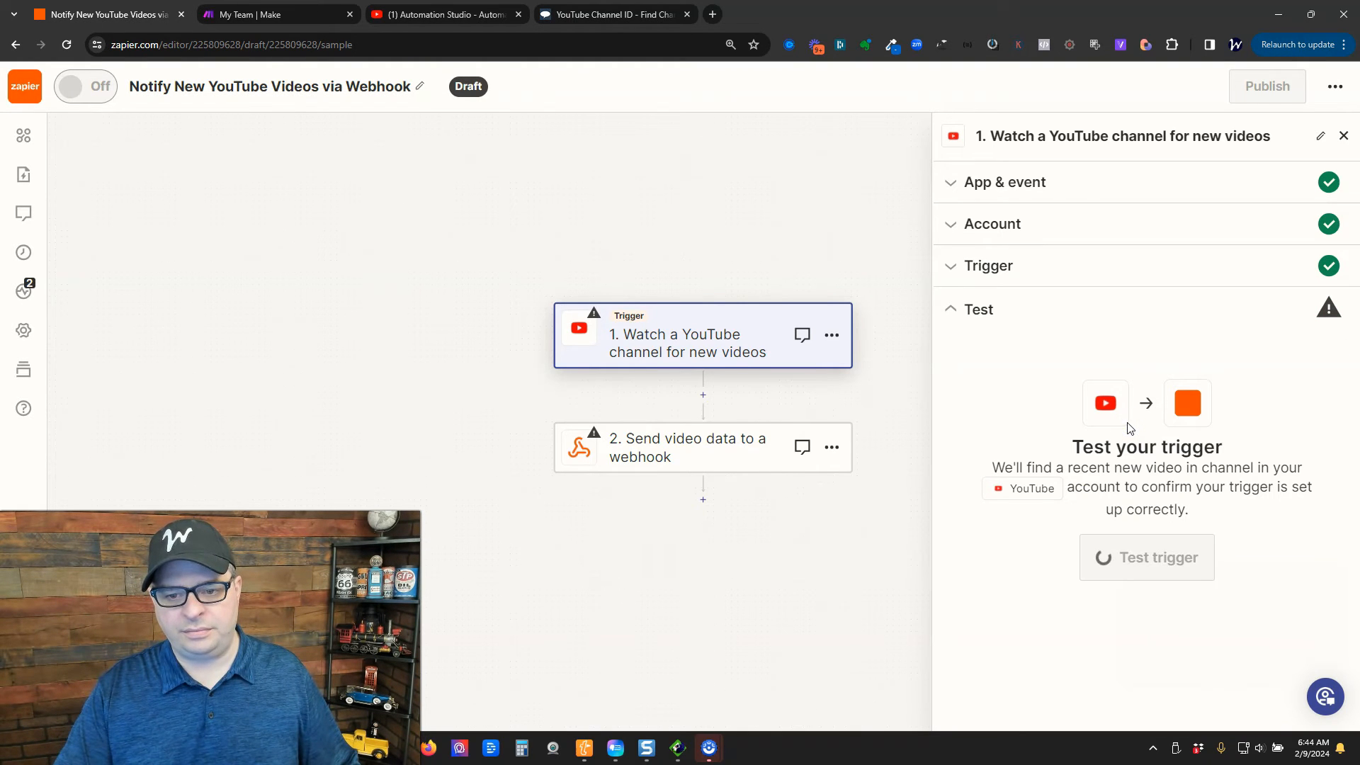
{"action": "left_click", "coordinate": [1147, 557]}
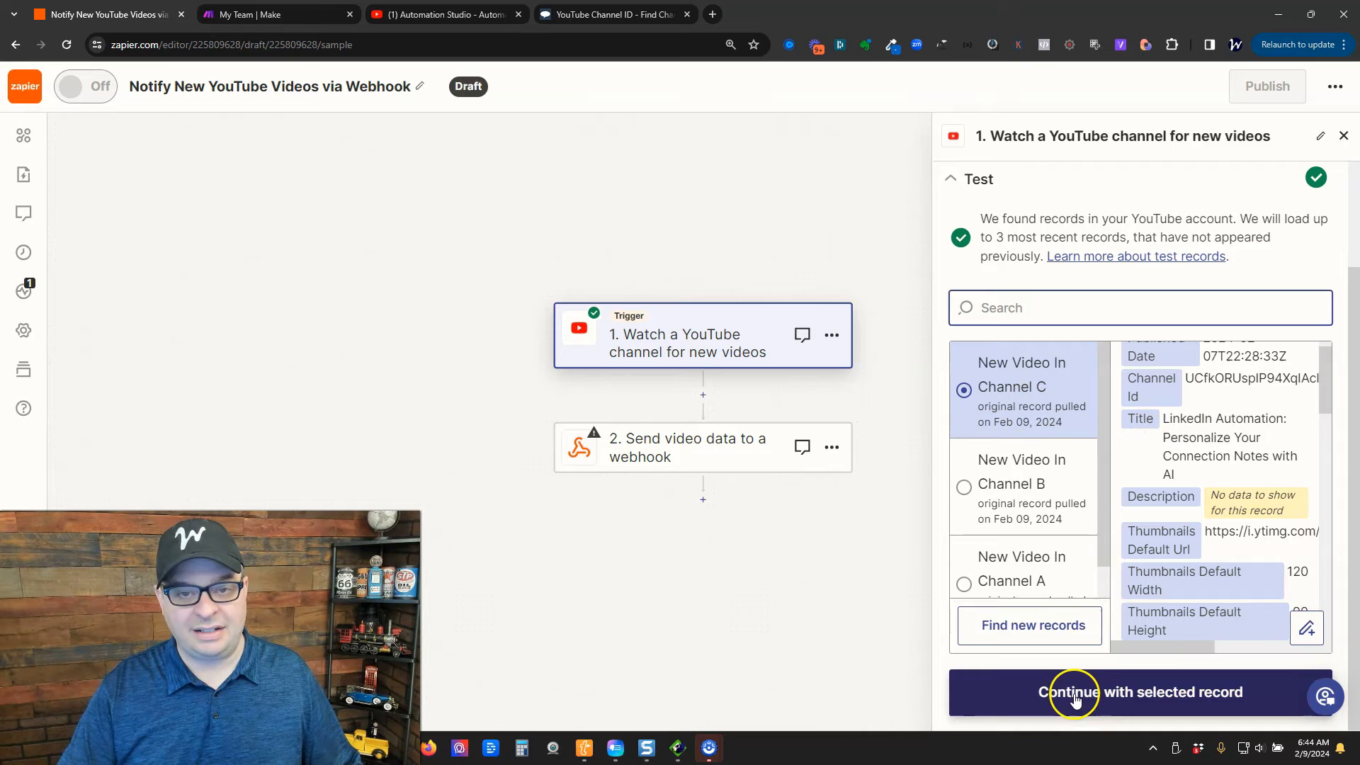
{"action": "left_click", "coordinate": [1140, 692]}
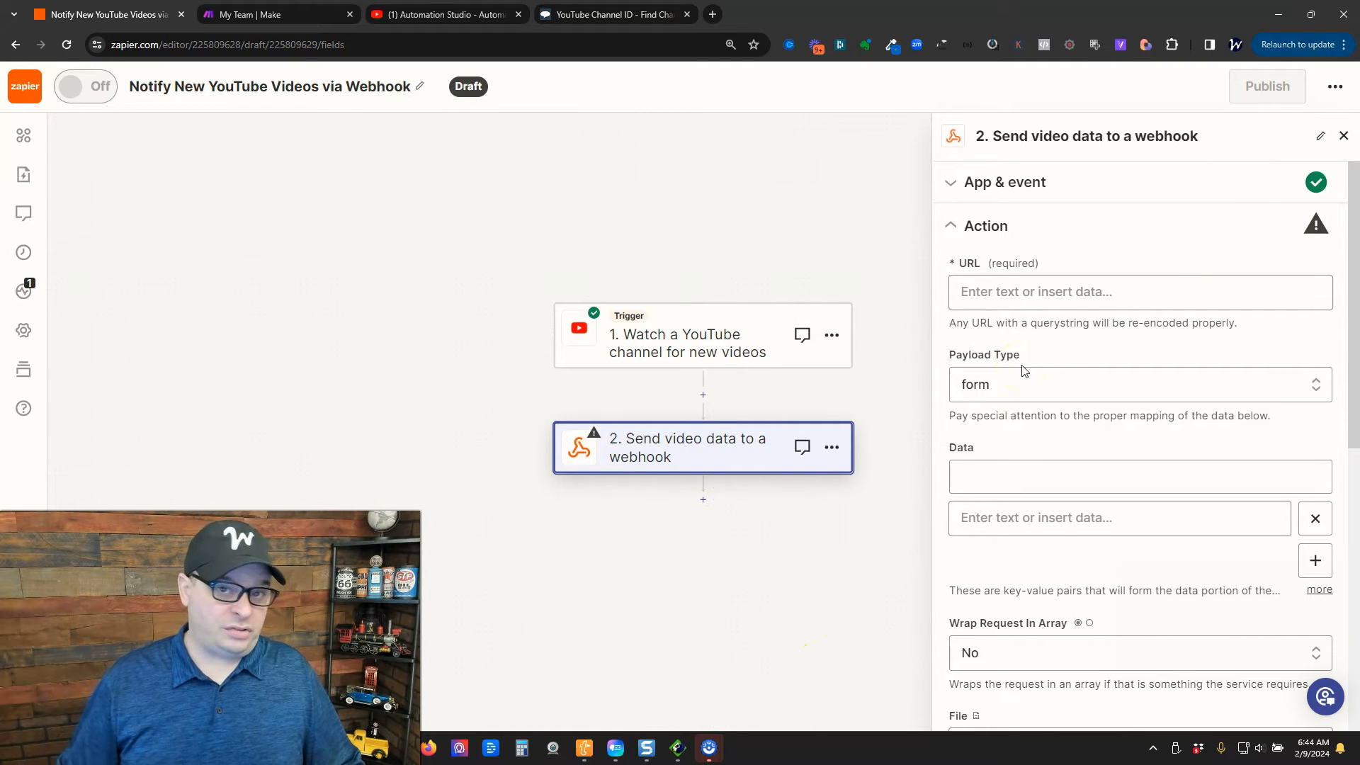
Leave the webhook URL field empty and switch to the new Make scenario
{"action": "left_click", "coordinate": [1038, 292]}
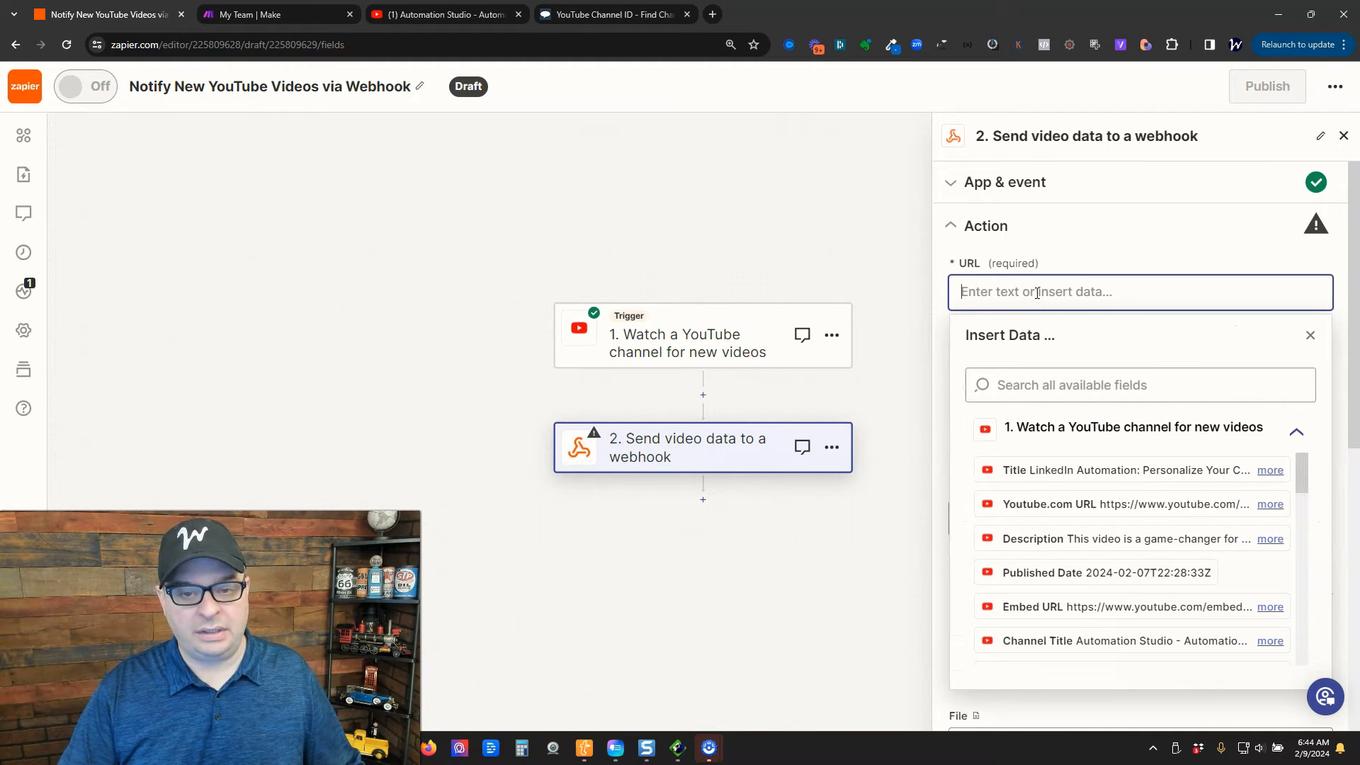
{"action": "mouse_move", "coordinate": [1030, 279]}
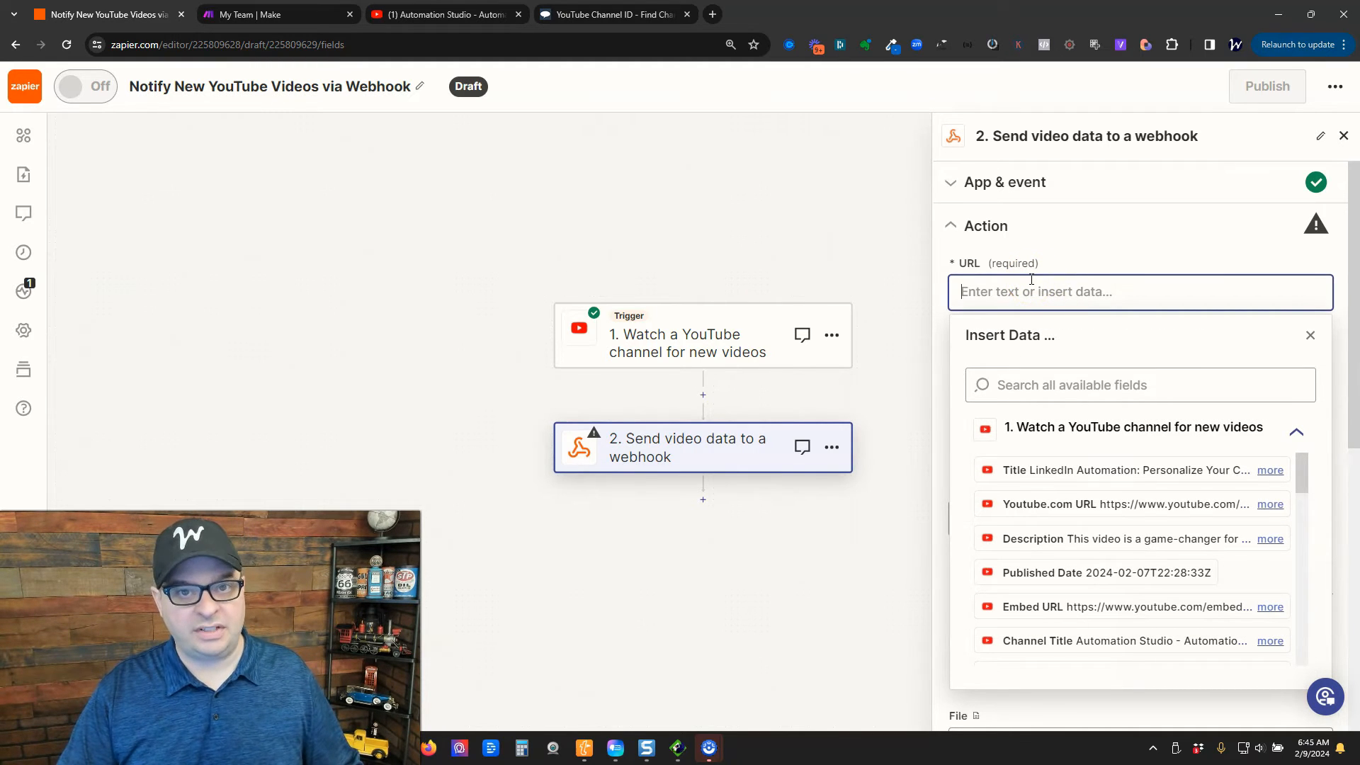
{"action": "left_click", "coordinate": [276, 14]}
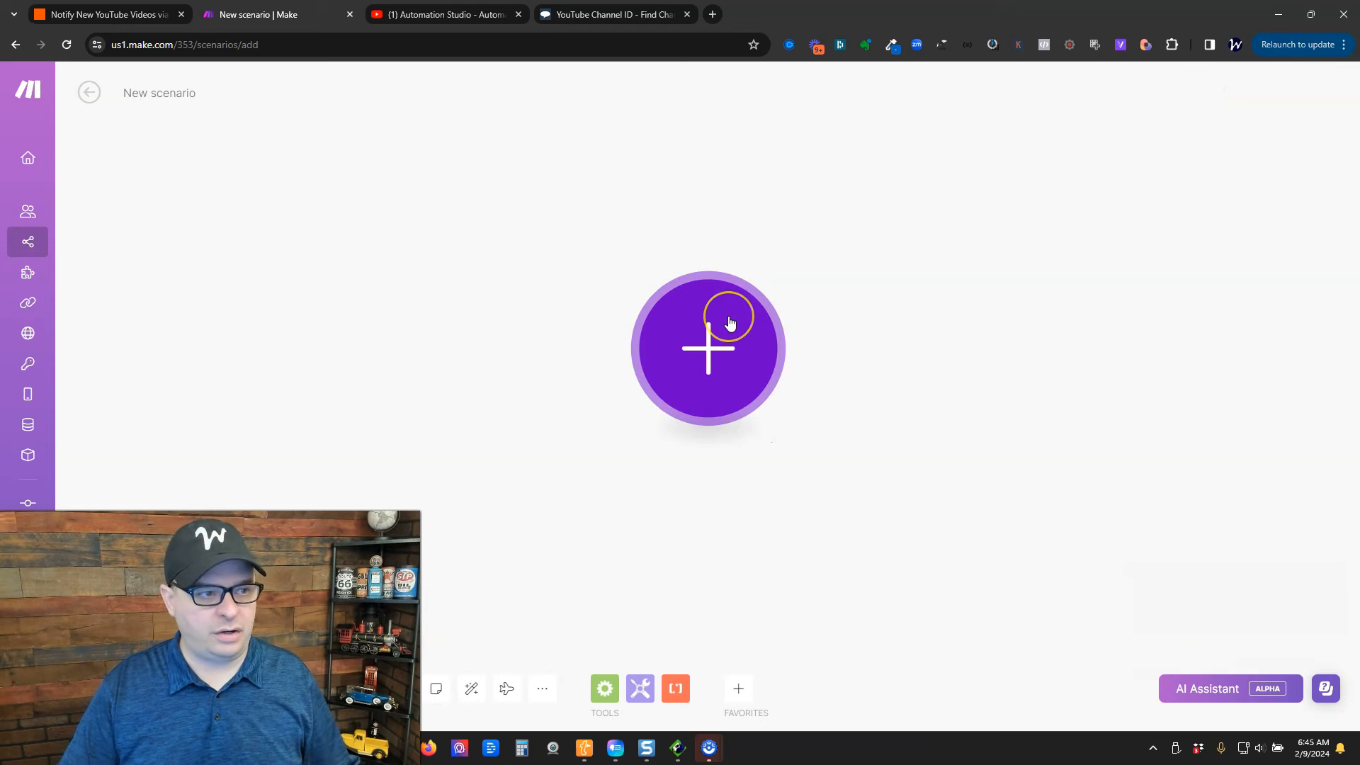
Add a Webhooks Custom webhook trigger and rename the scenario 'Get YouTube Videos from Zapier'
{"action": "left_click", "coordinate": [708, 350]}
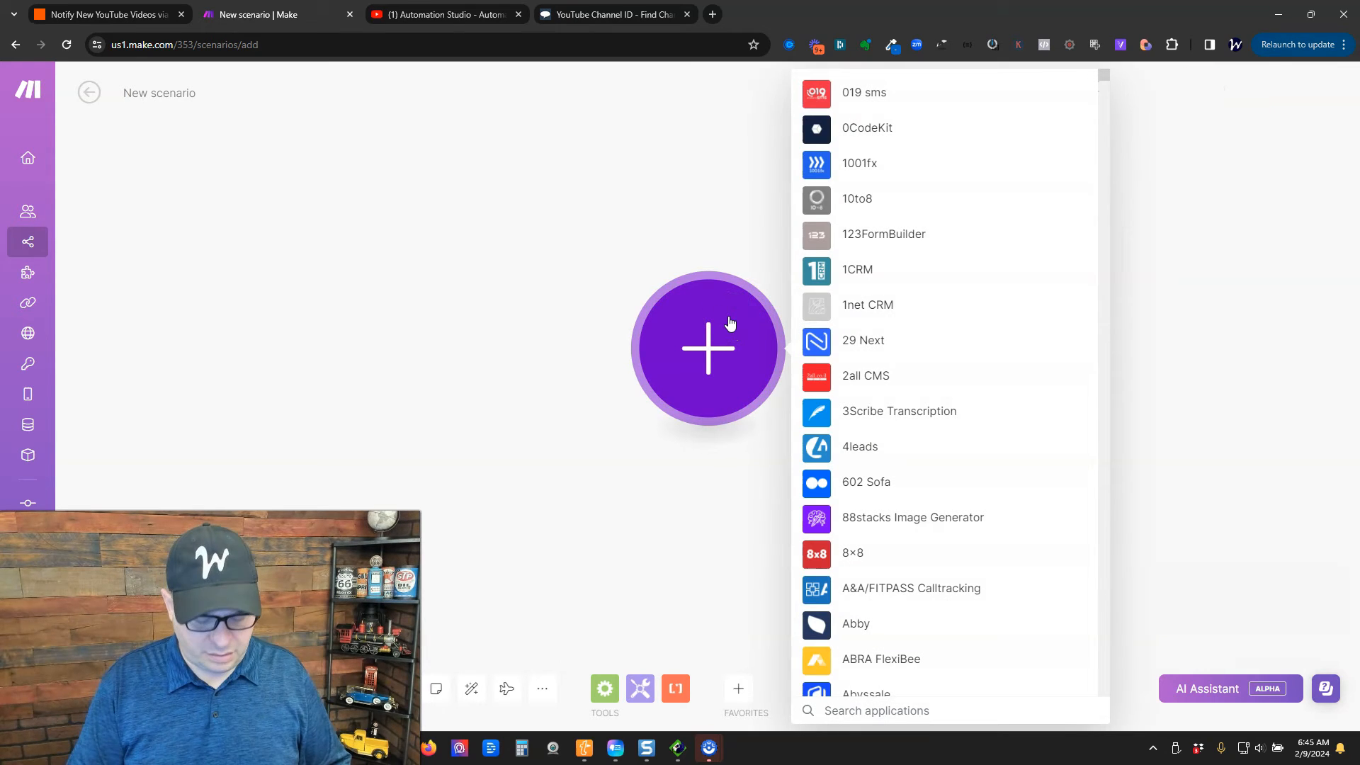
{"action": "type", "text": "webhooks"}
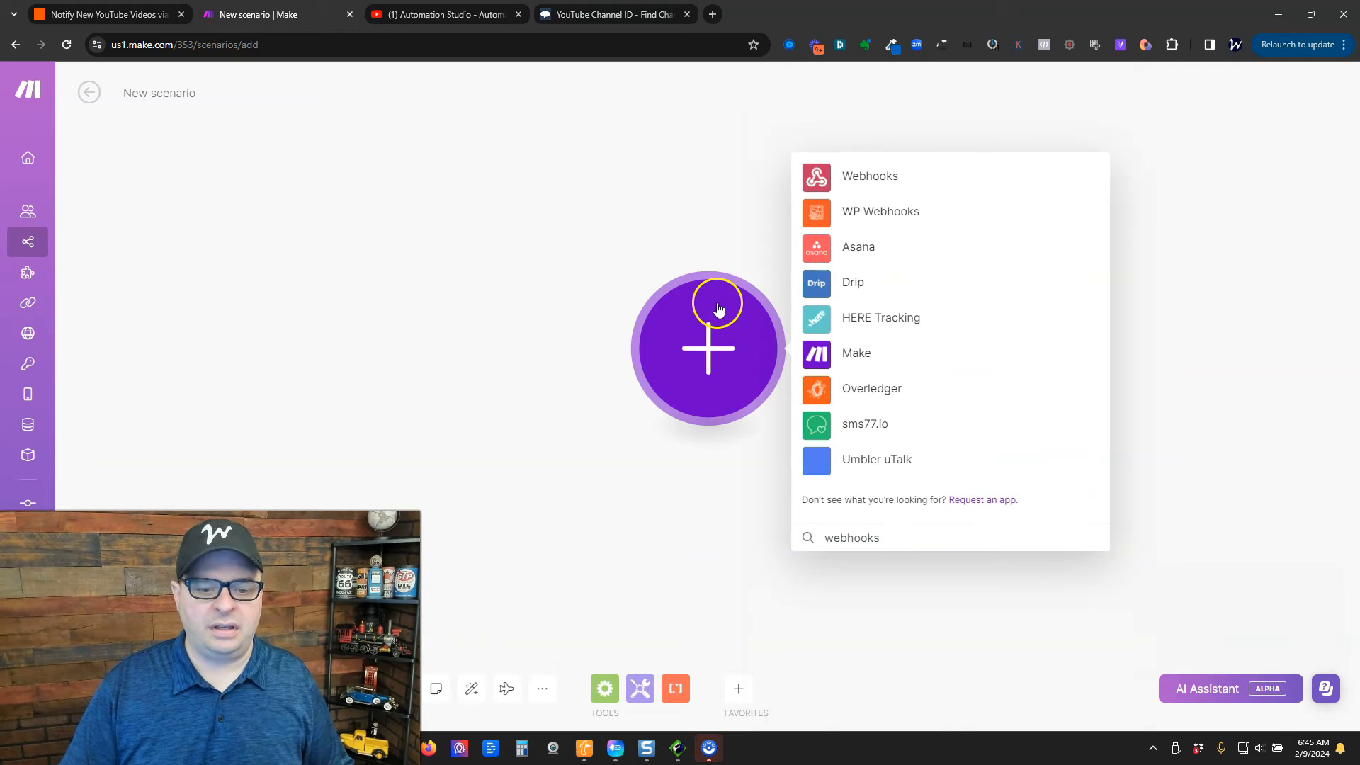
{"action": "left_click", "coordinate": [870, 177]}
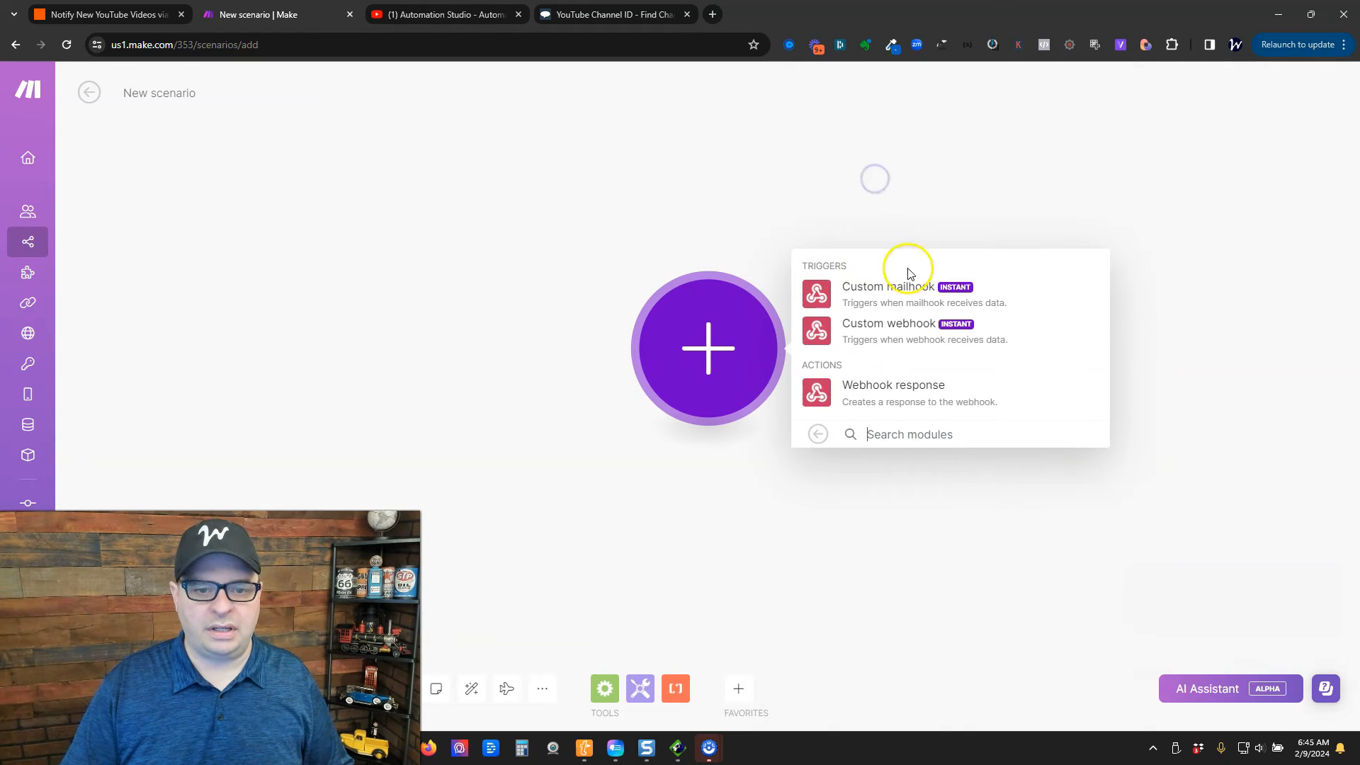
{"action": "left_click", "coordinate": [889, 331]}
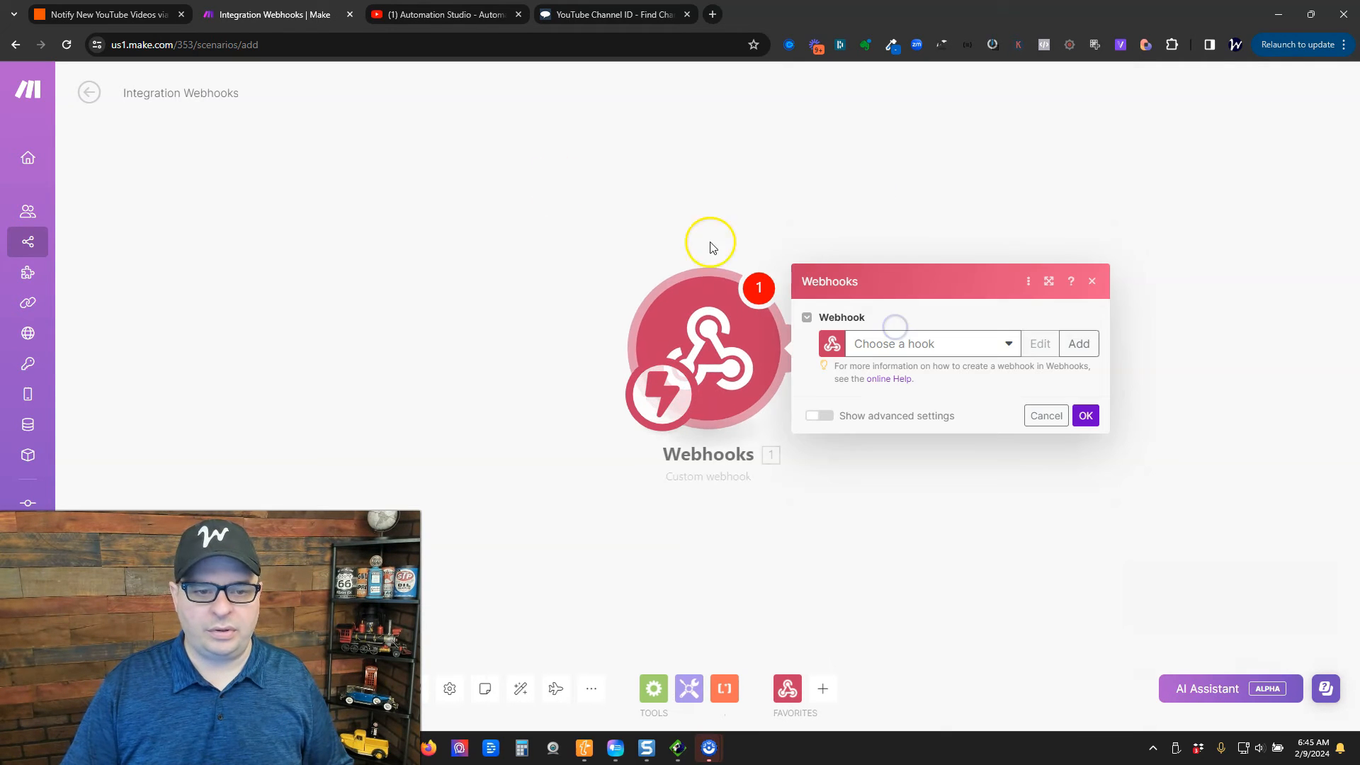
{"action": "double_click", "coordinate": [180, 92]}
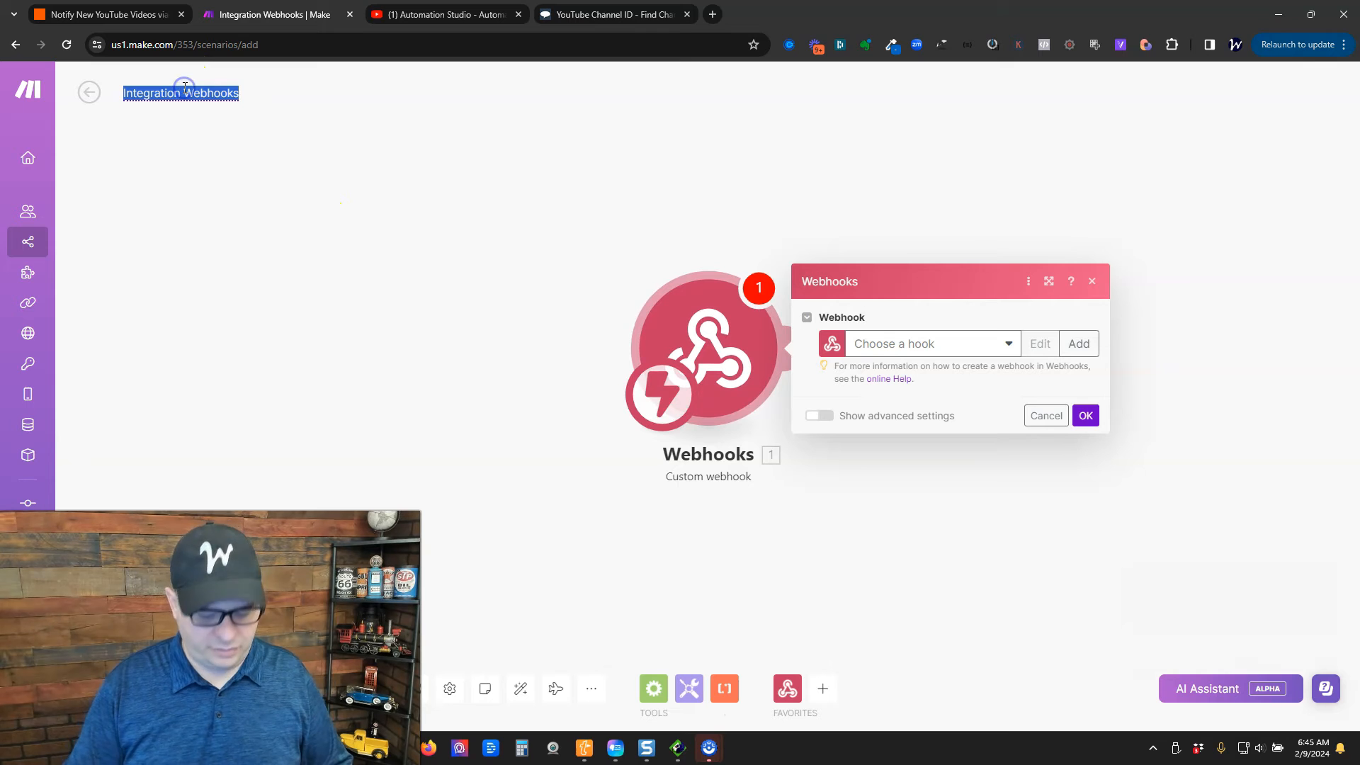
{"action": "type", "text": "Get YouTube Videos from Zapier"}
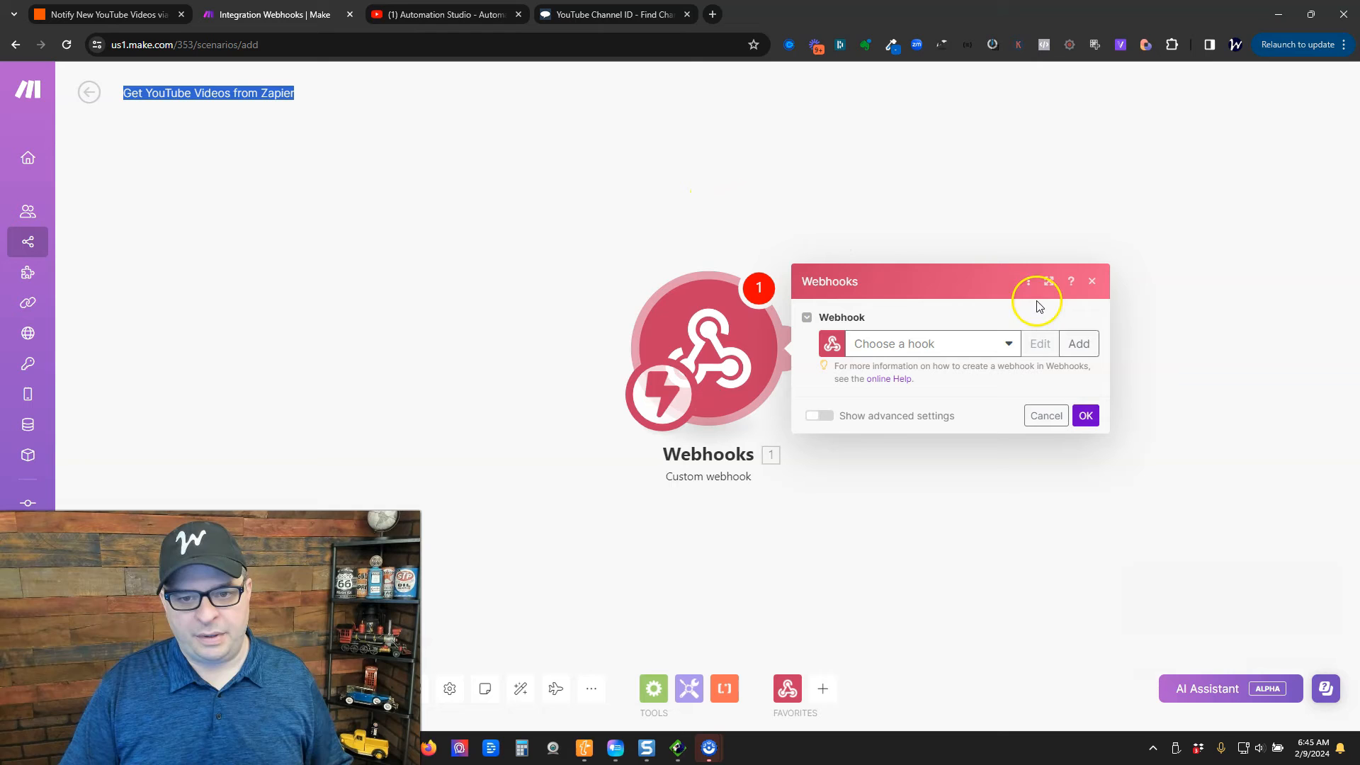
Create and save a webhook named 'Get YouTube Videos from Zapier', copy its address, and run the scenario once
{"action": "left_click", "coordinate": [1078, 343]}
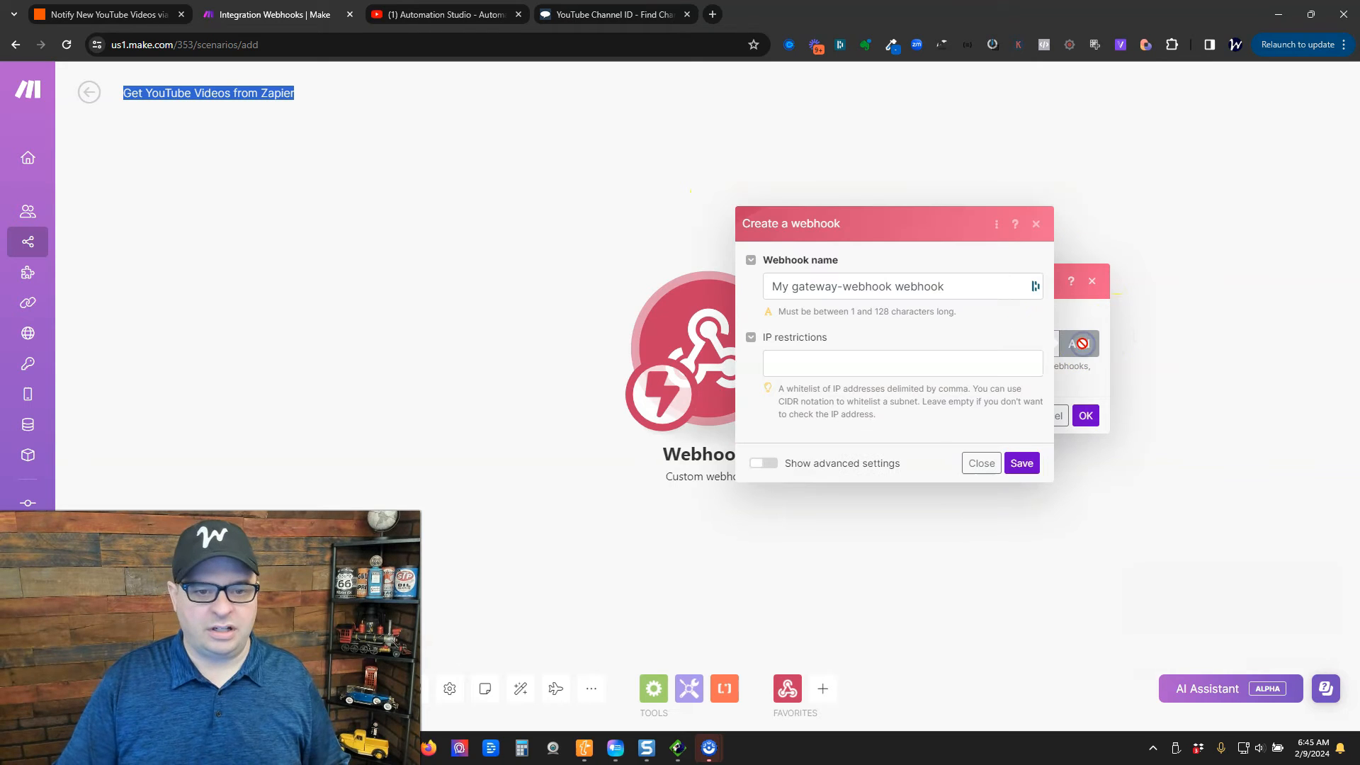
{"action": "type", "text": "Get YouTube Videos from Zapier"}
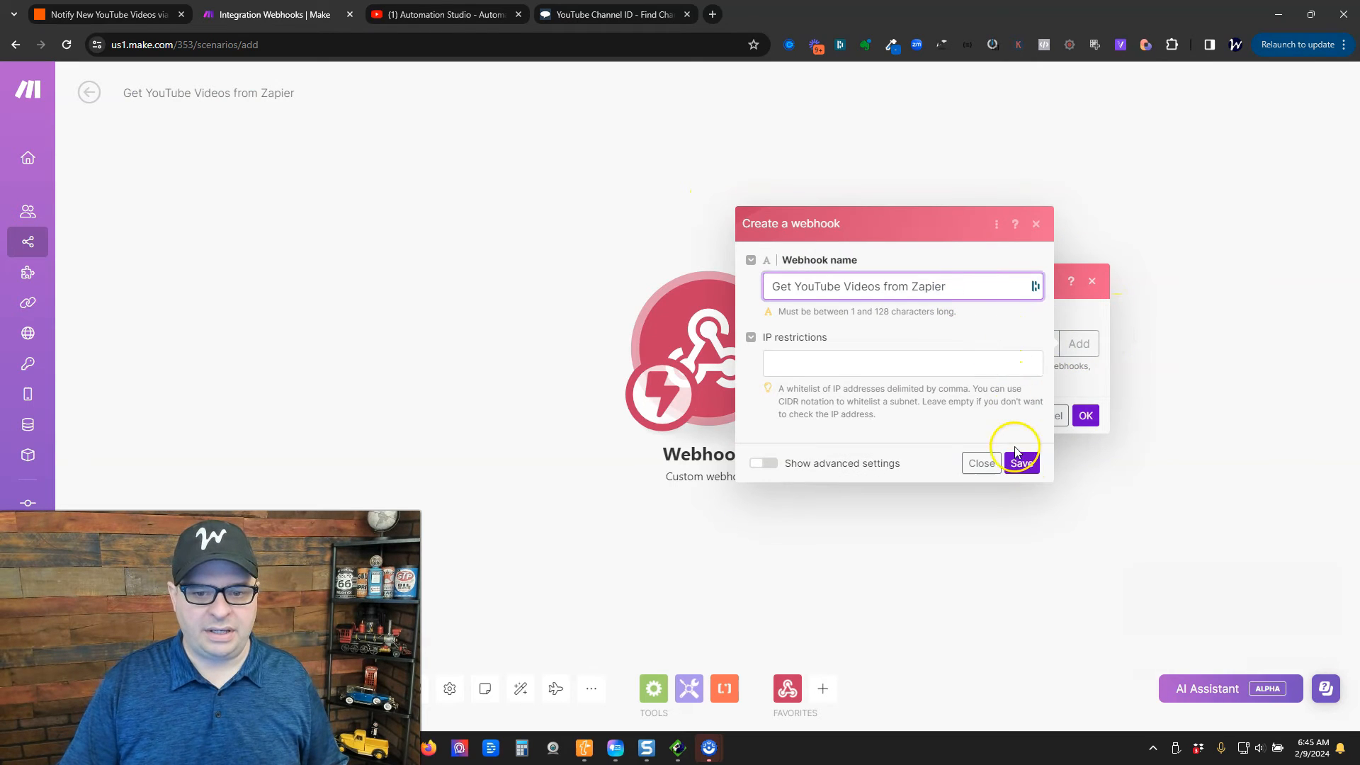
{"action": "left_click", "coordinate": [1022, 464]}
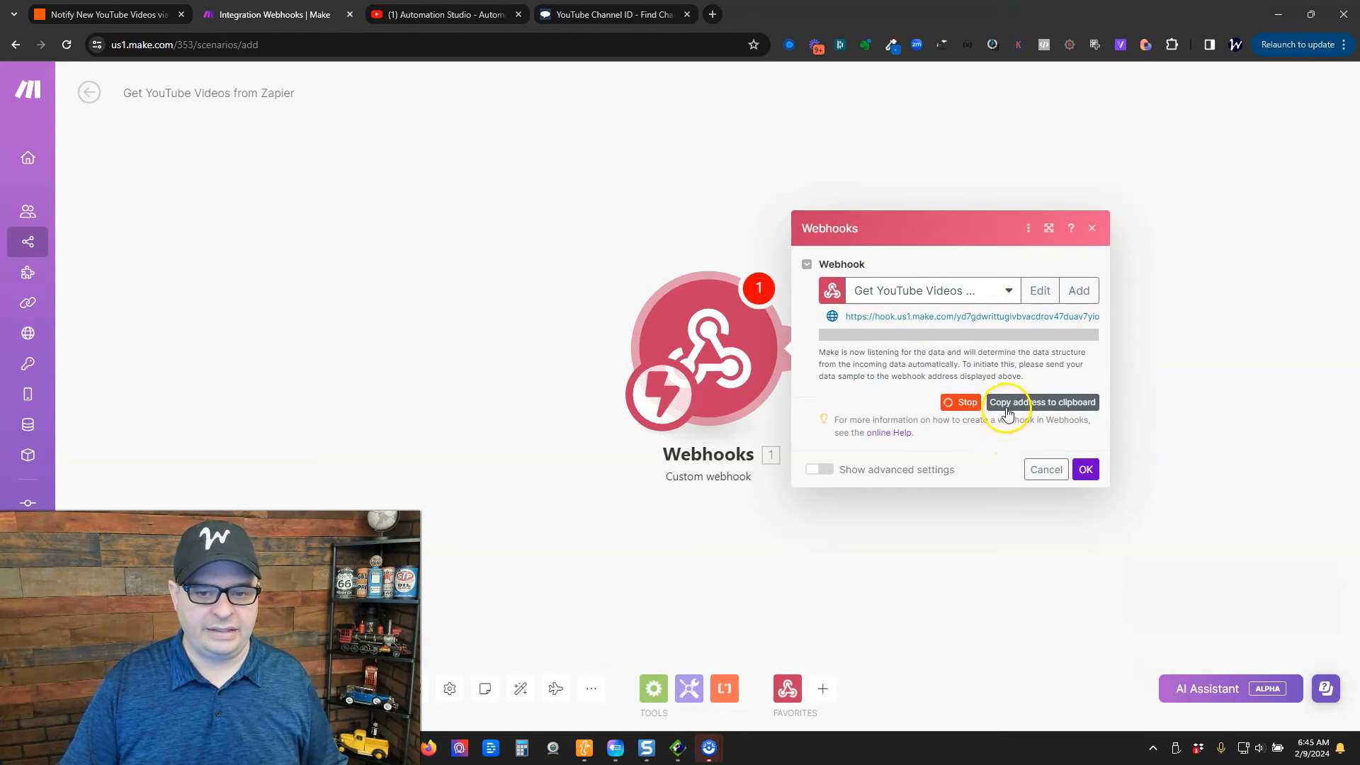
{"action": "left_click", "coordinate": [1085, 469]}
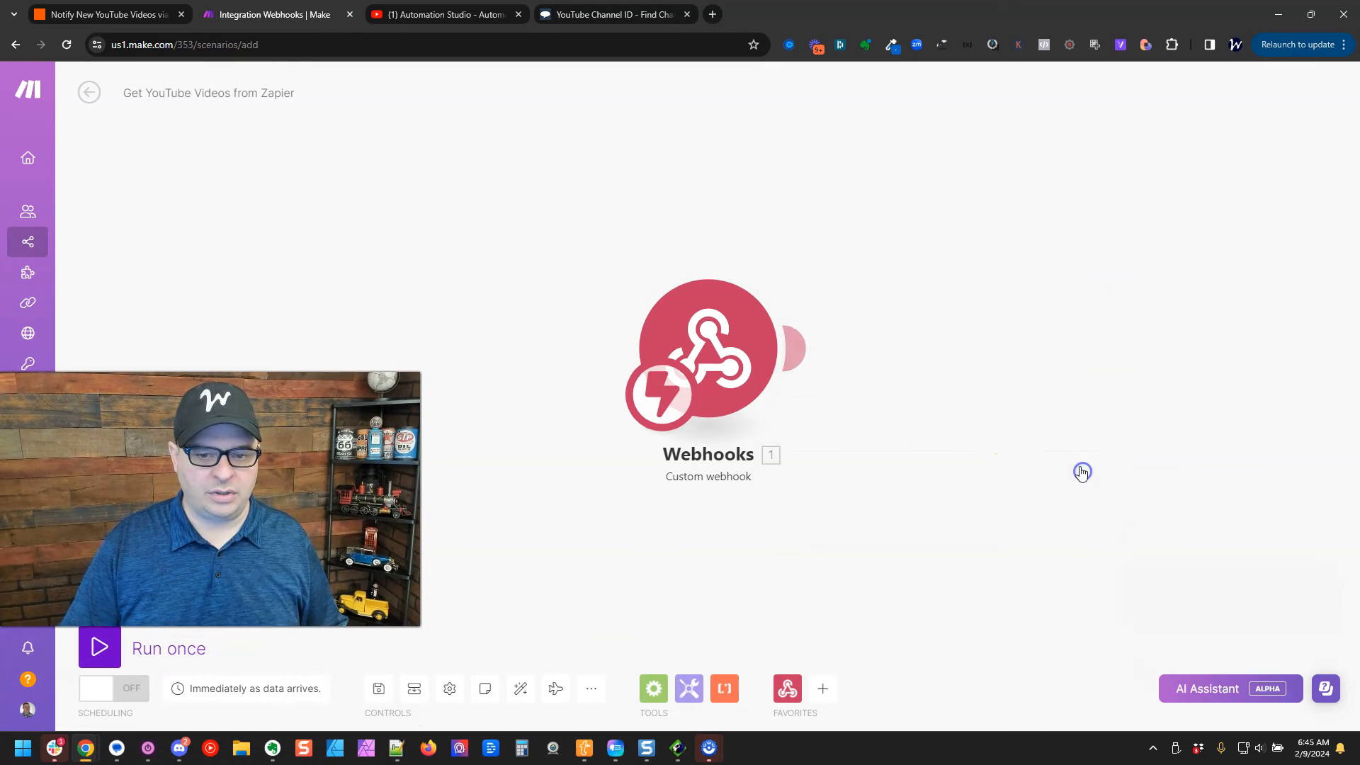
{"action": "left_click", "coordinate": [99, 647]}
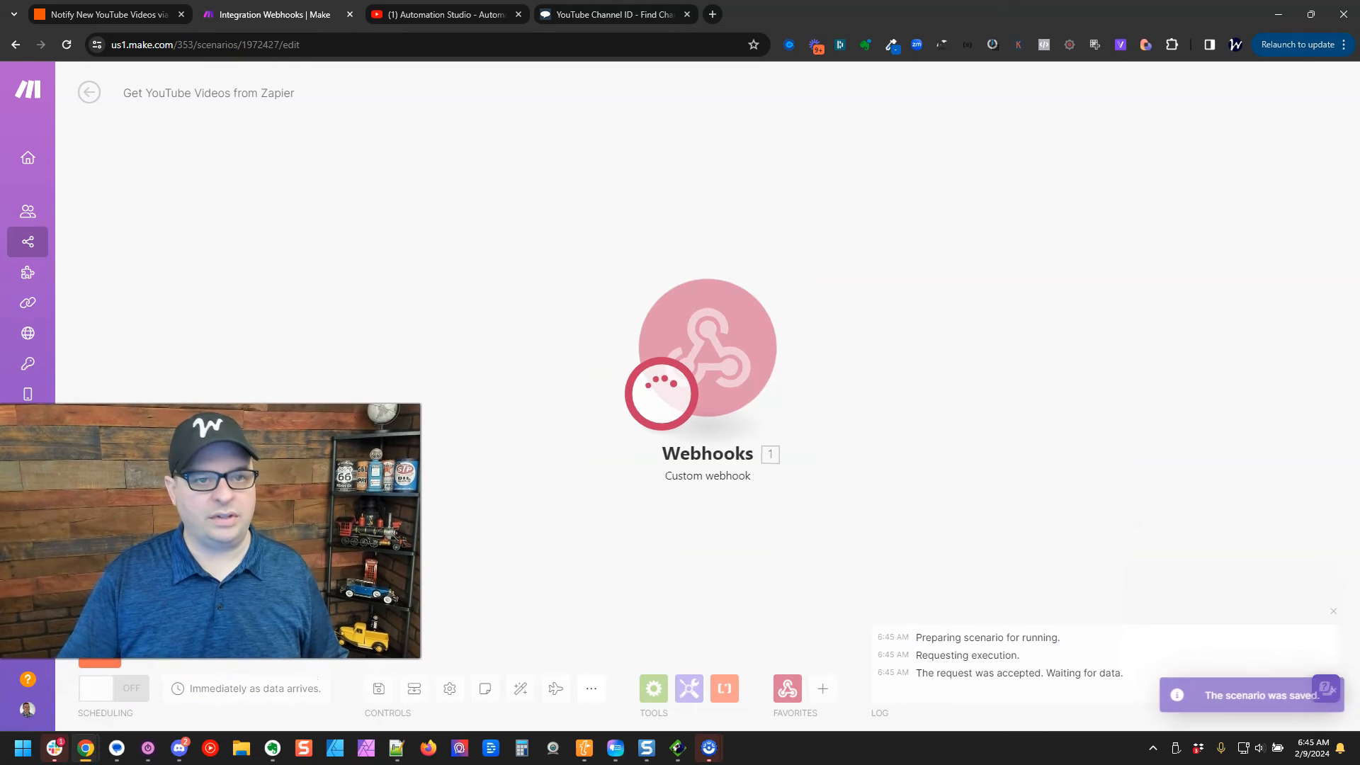
{"action": "left_click", "coordinate": [106, 13]}
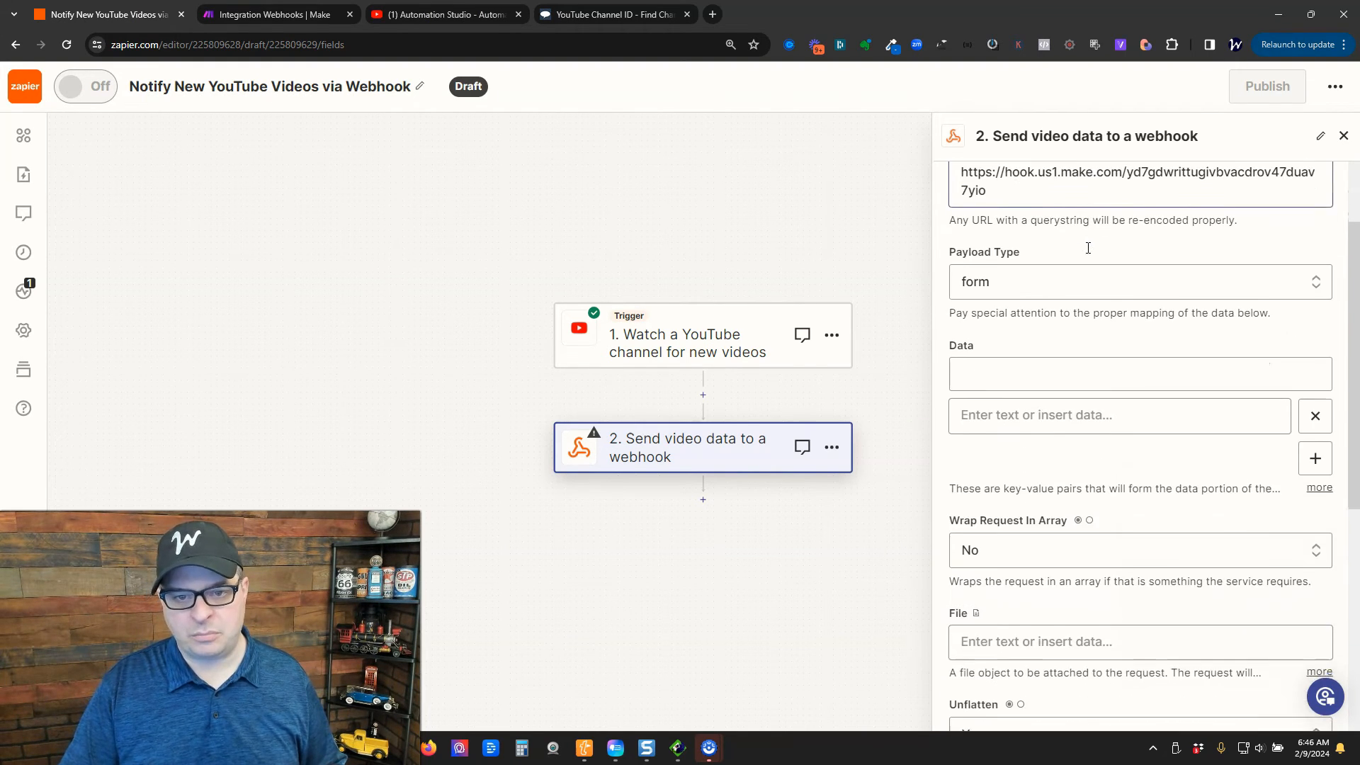
Continue past the webhook settings with the Make URL, send the test request, and return to Make
{"action": "scroll", "scroll_direction": "down", "scroll_amount": 3}
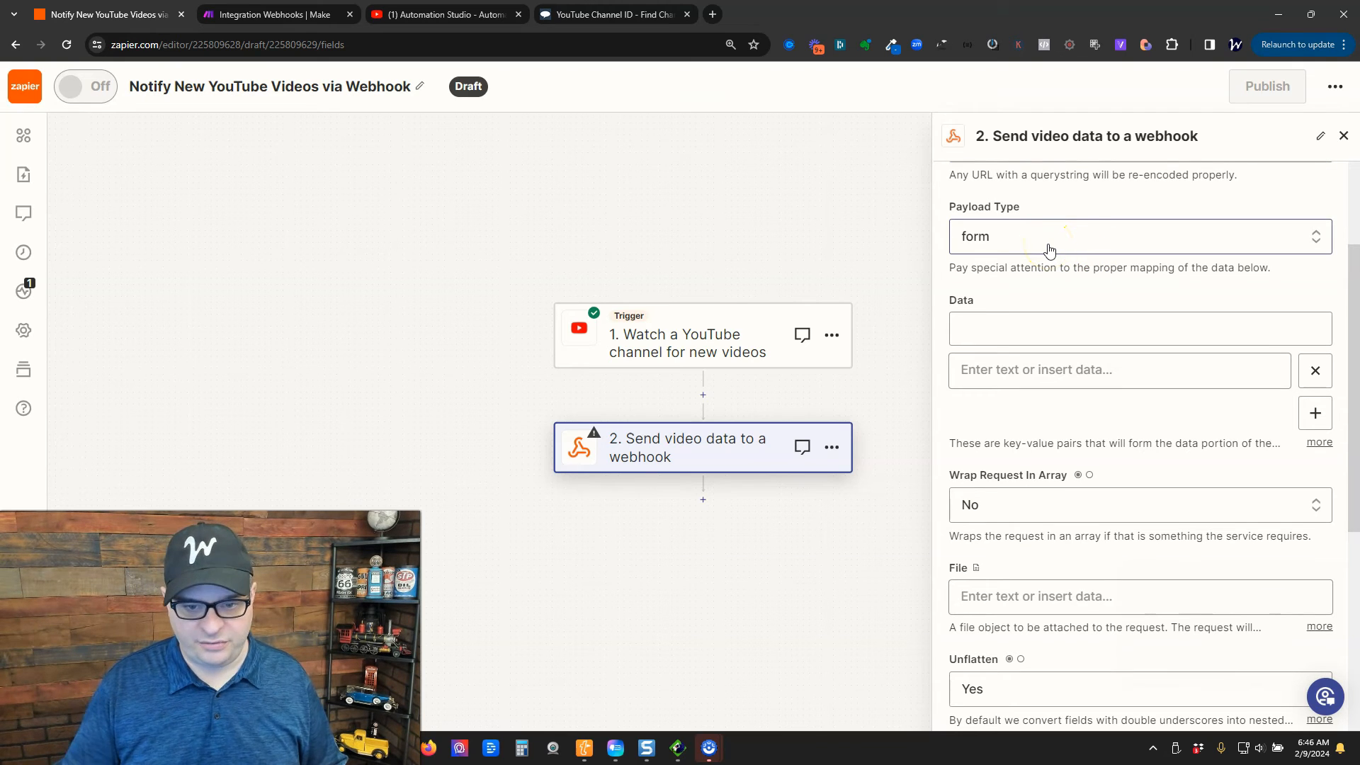
{"action": "scroll", "scroll_direction": "down", "scroll_amount": 3}
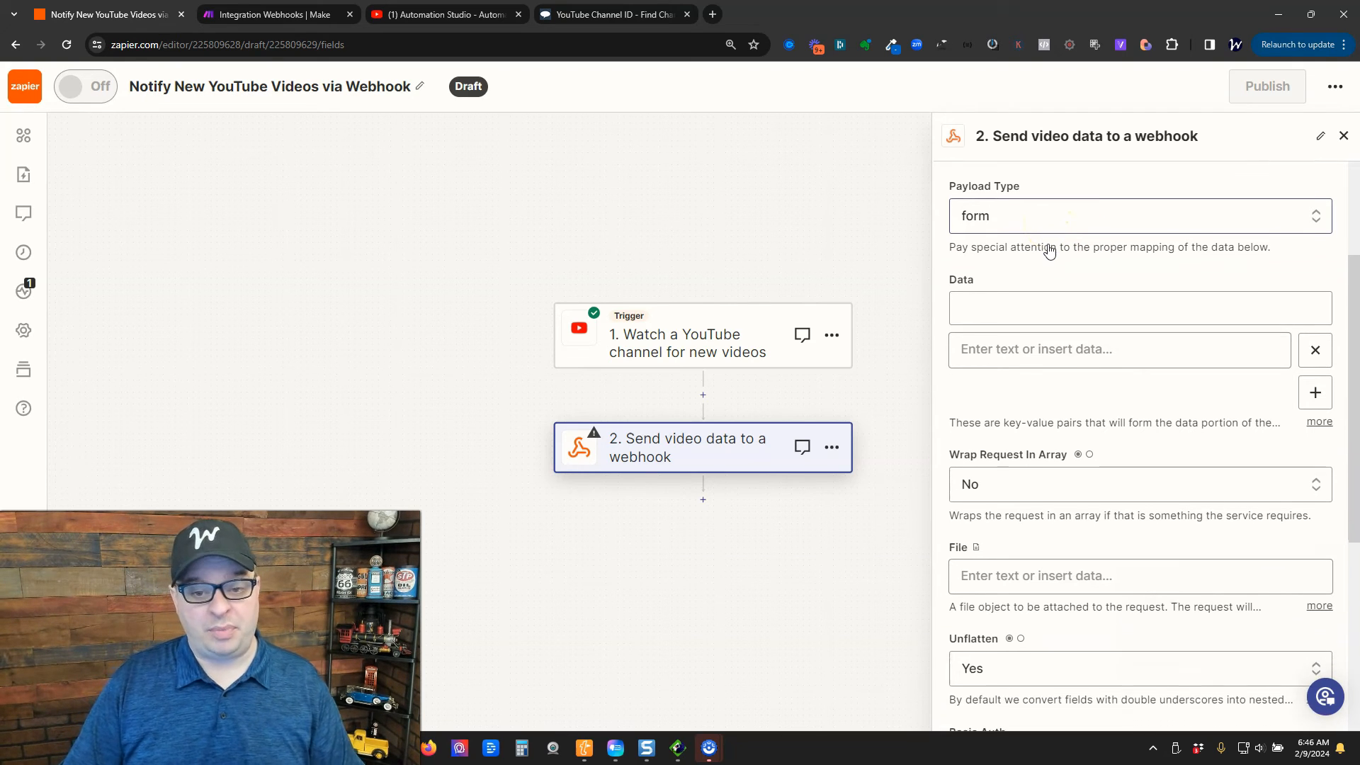
{"action": "scroll", "scroll_direction": "down", "scroll_amount": 3}
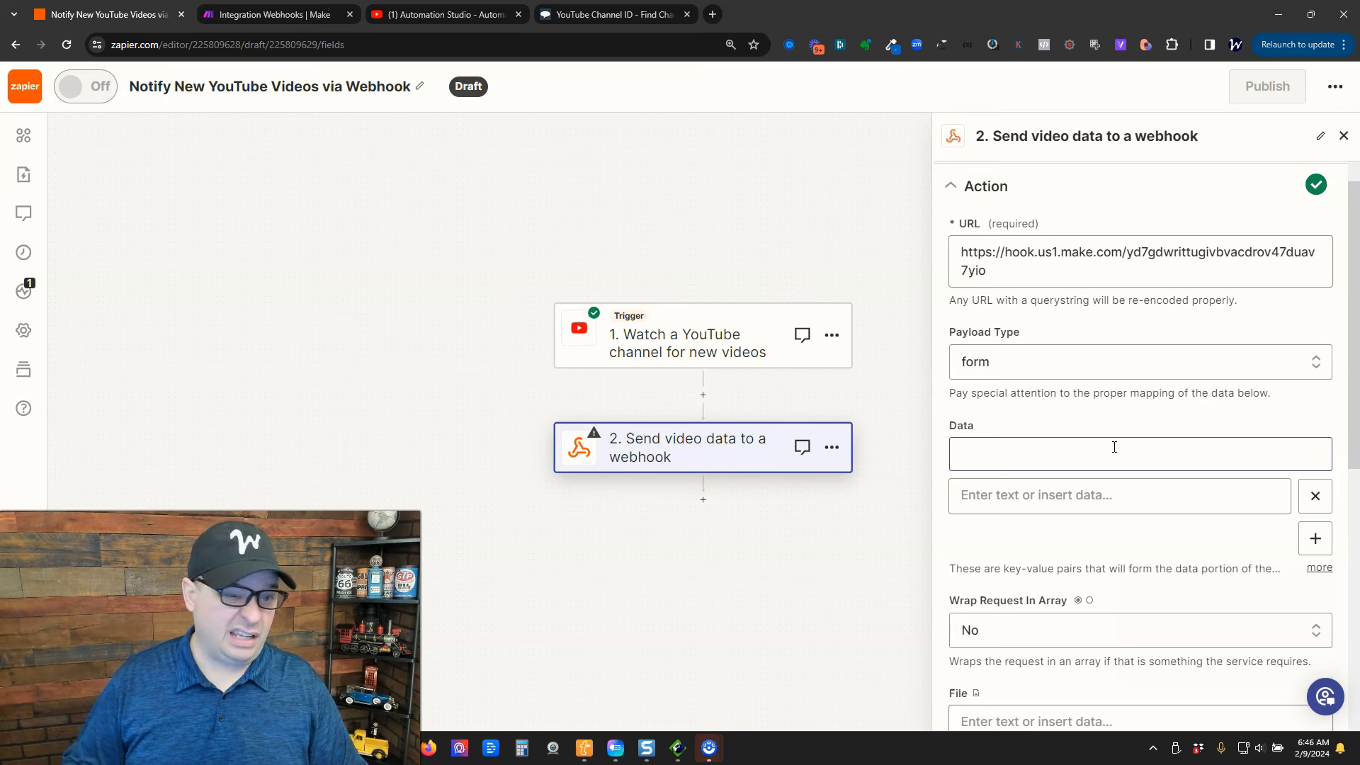
{"action": "scroll", "scroll_direction": "down", "scroll_amount": 3}
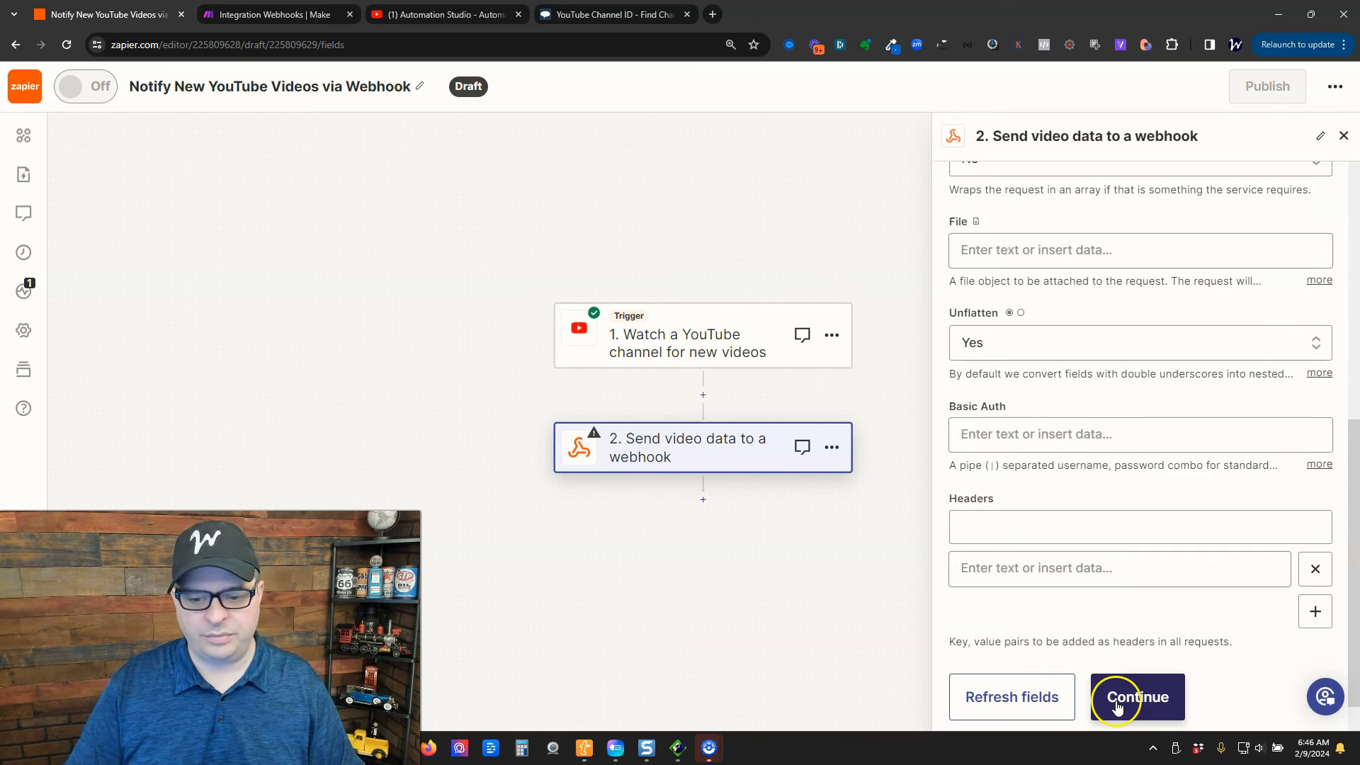
{"action": "left_click", "coordinate": [1136, 697]}
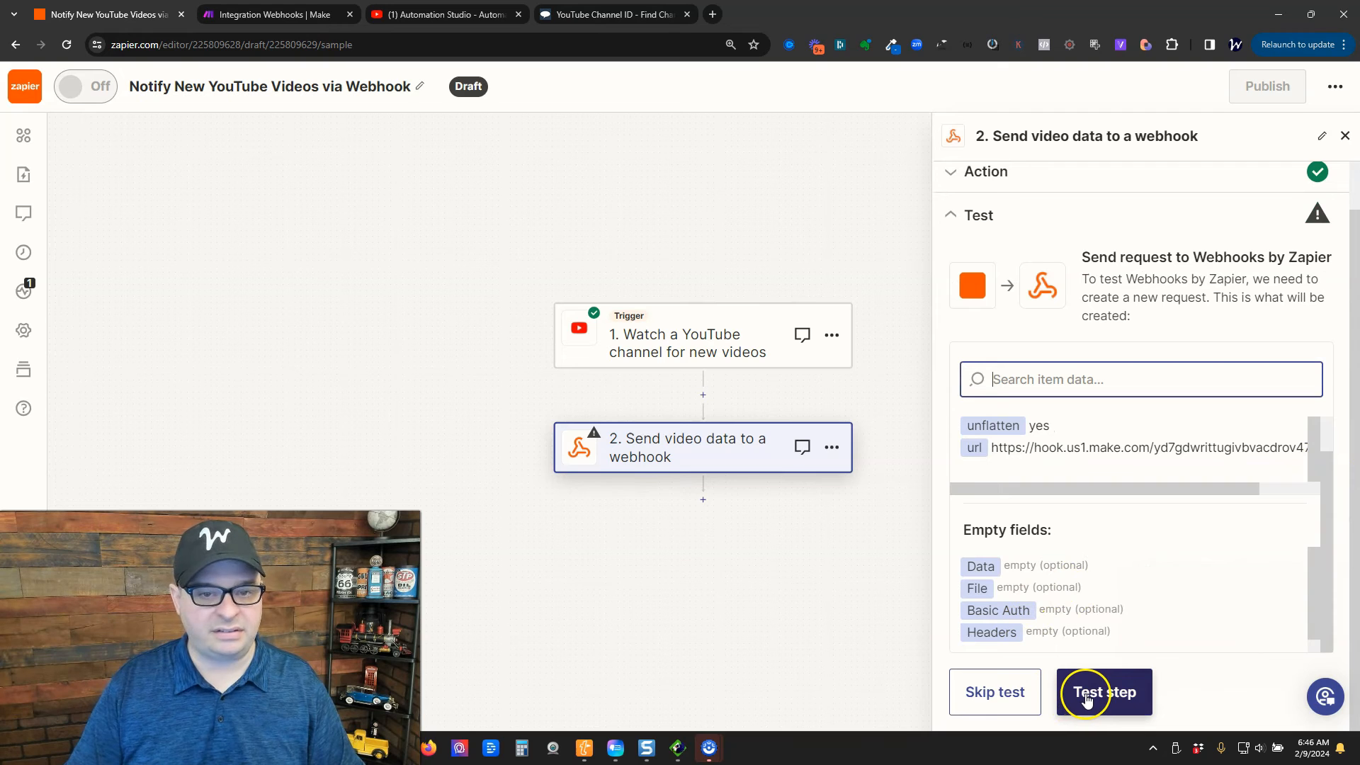
{"action": "left_click", "coordinate": [1103, 692]}
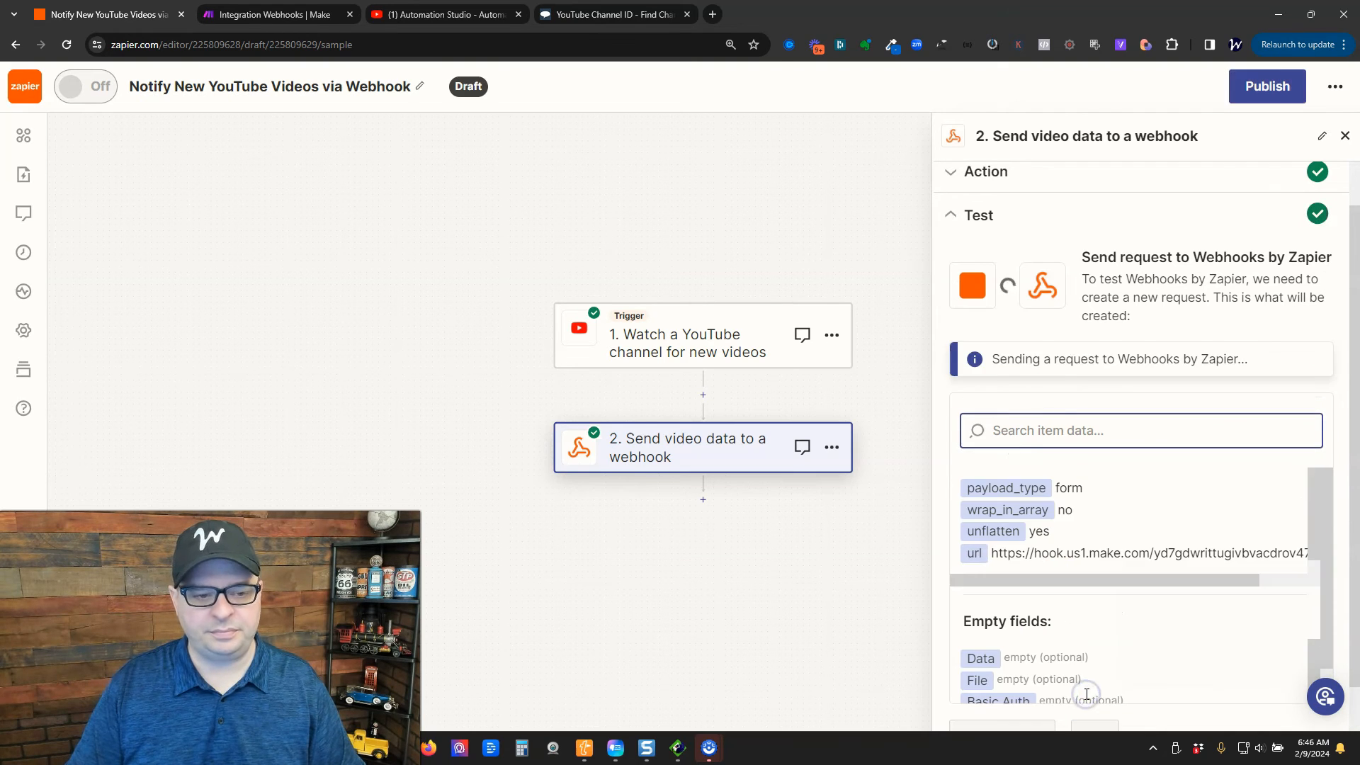
{"action": "left_click", "coordinate": [277, 13]}
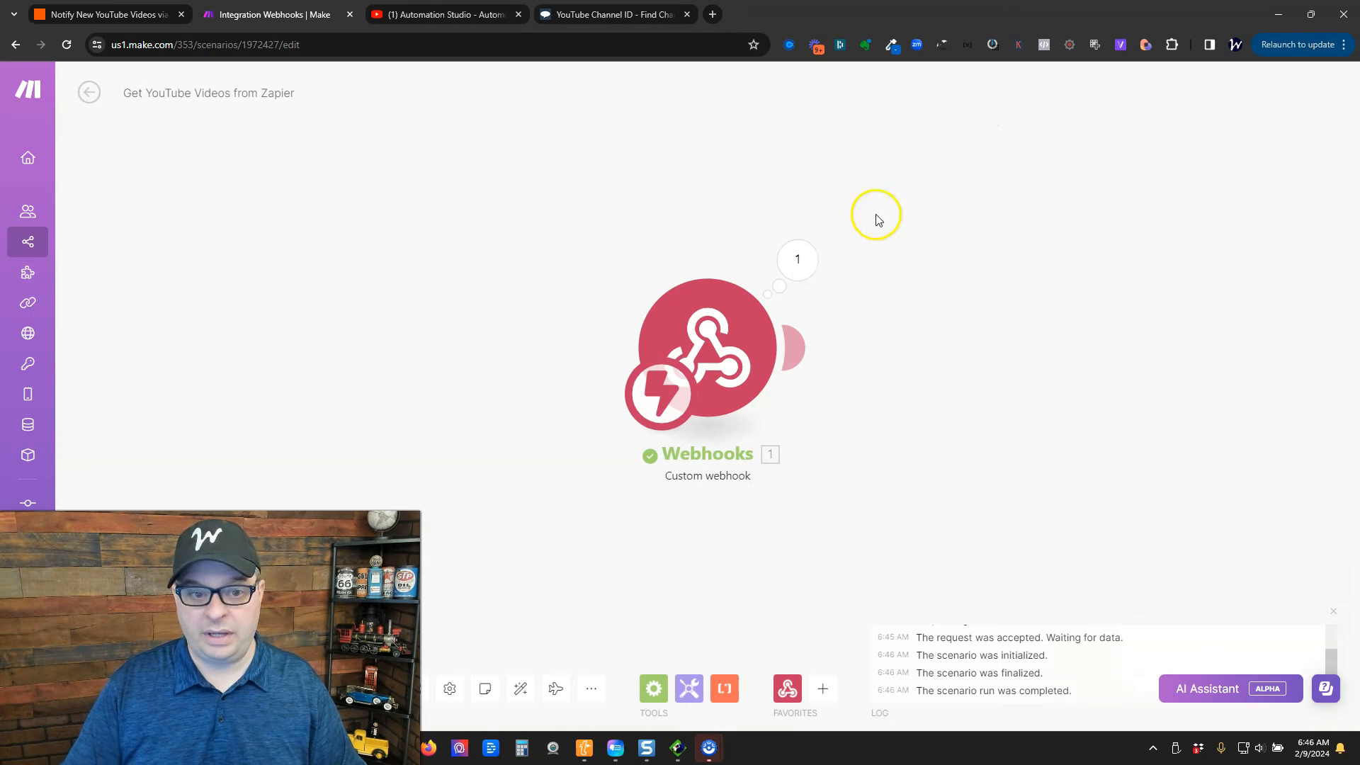
Inspect the Webhooks module's received video bundle, then go back to Zapier's test results
{"action": "left_click", "coordinate": [797, 260]}
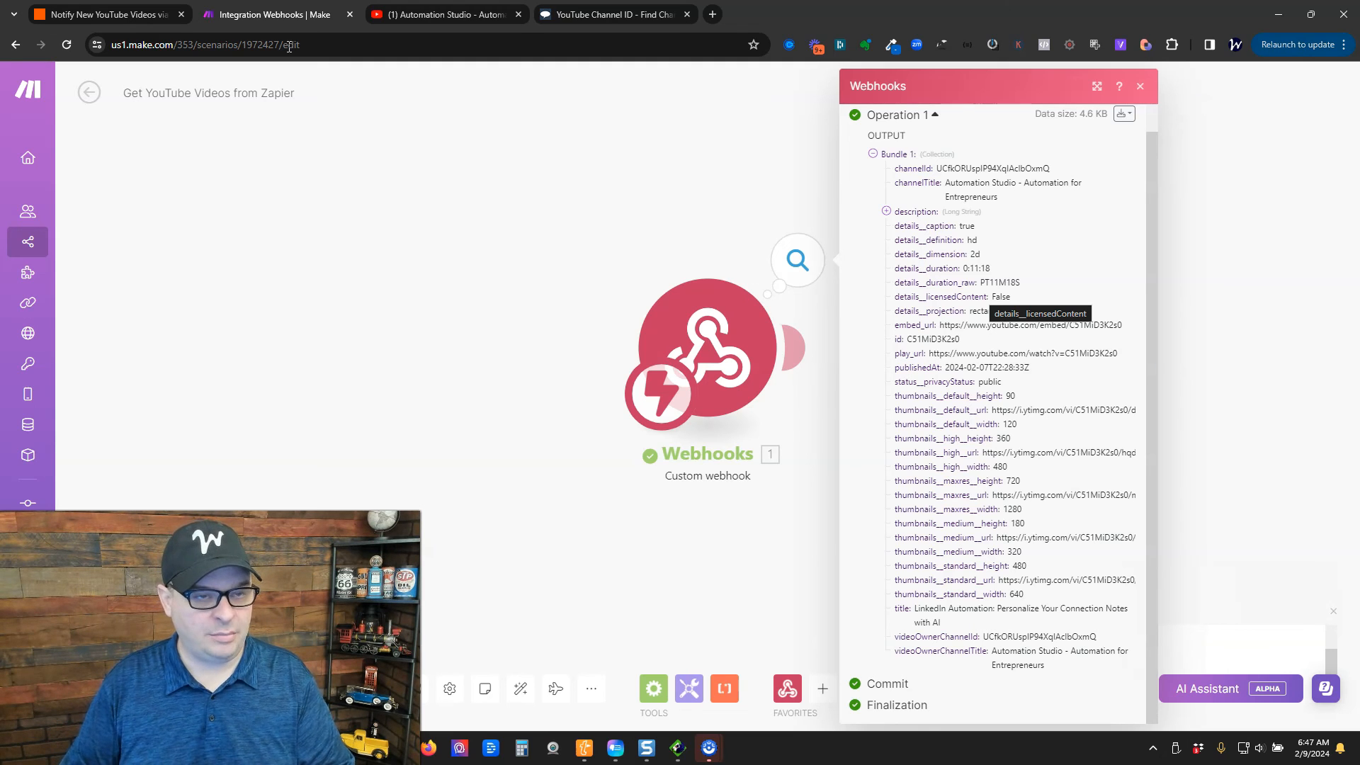
{"action": "left_click", "coordinate": [106, 14]}
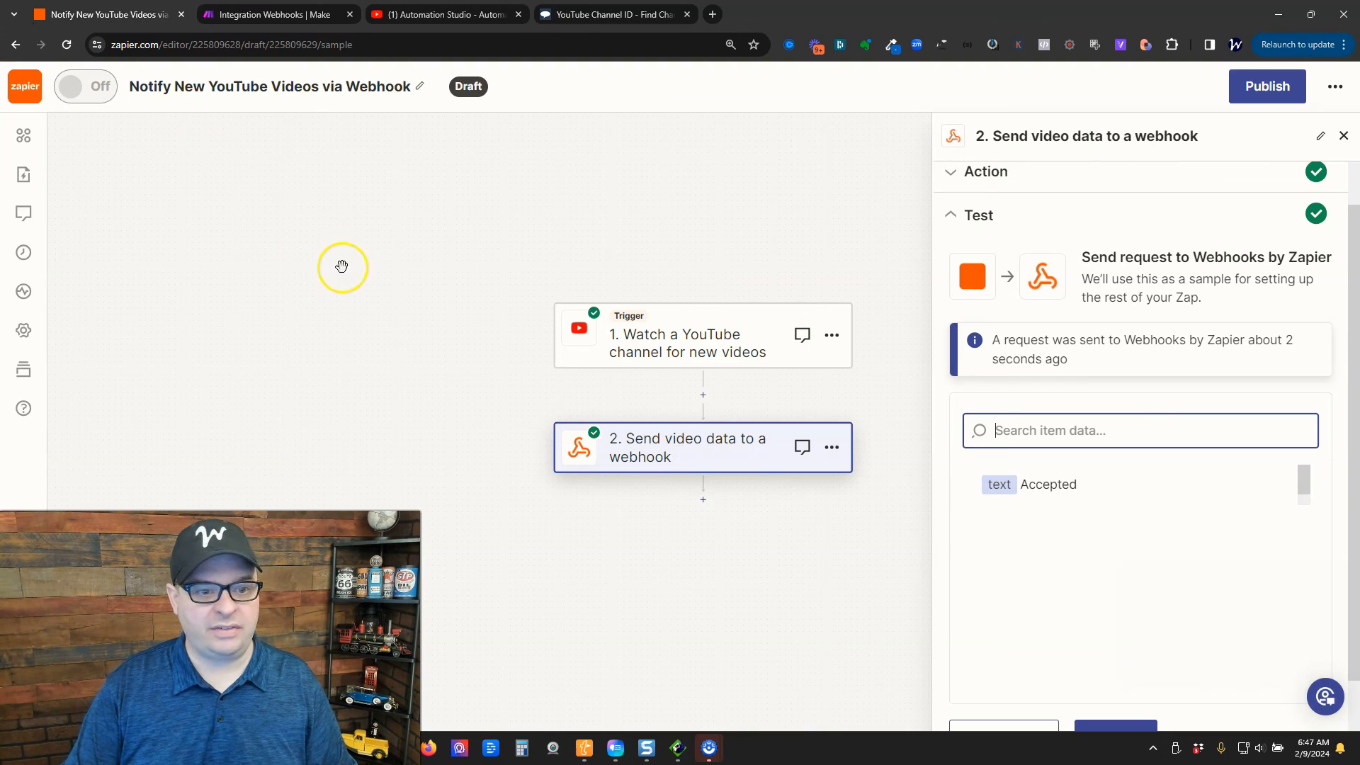